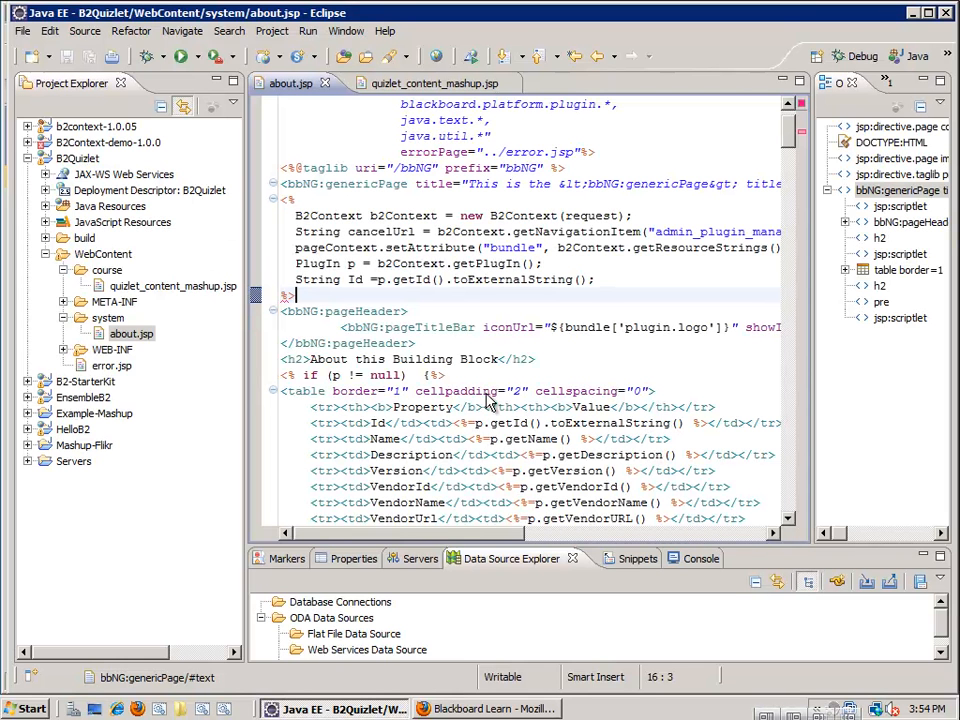
mouse_move(165, 160)
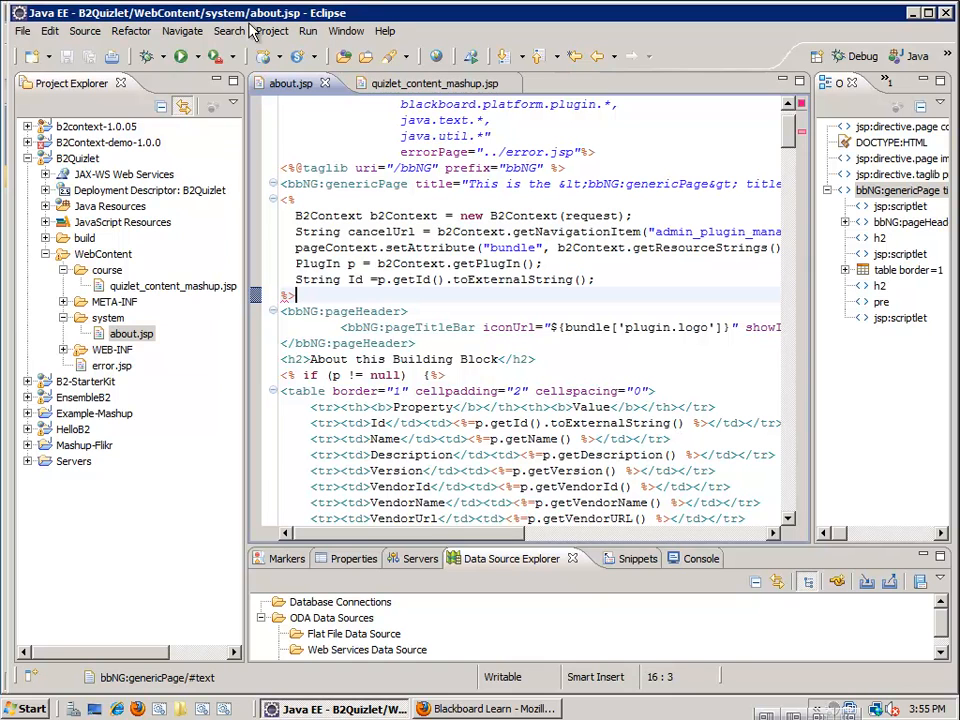
mouse_move(355, 18)
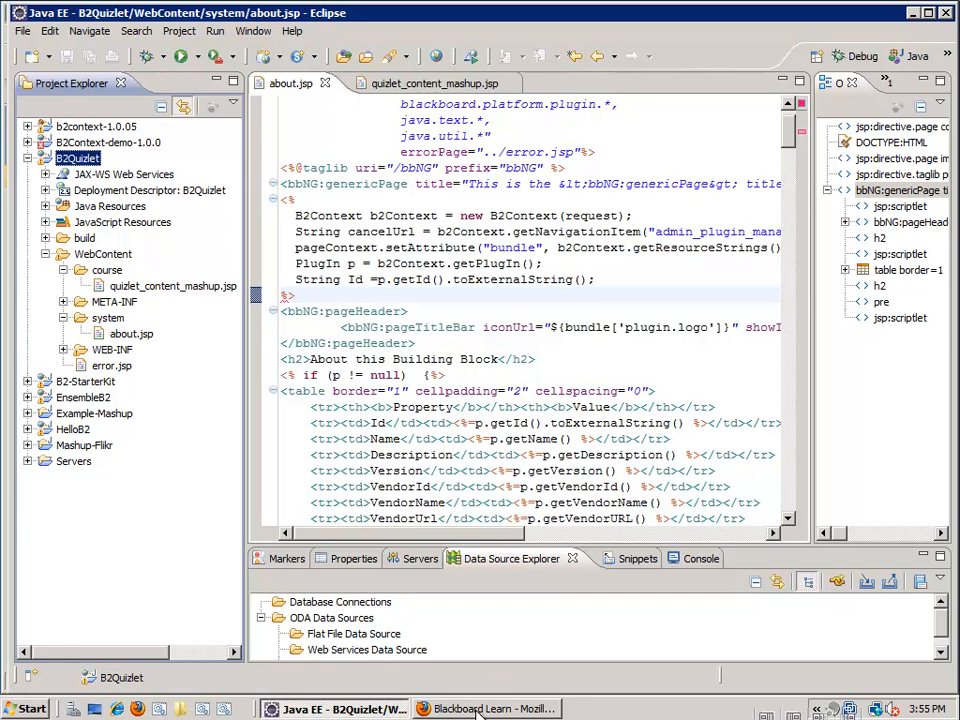
- Check the About Quizlet page, then open Command Prompt and change into C:\blackboard\config
left_click(485, 708)
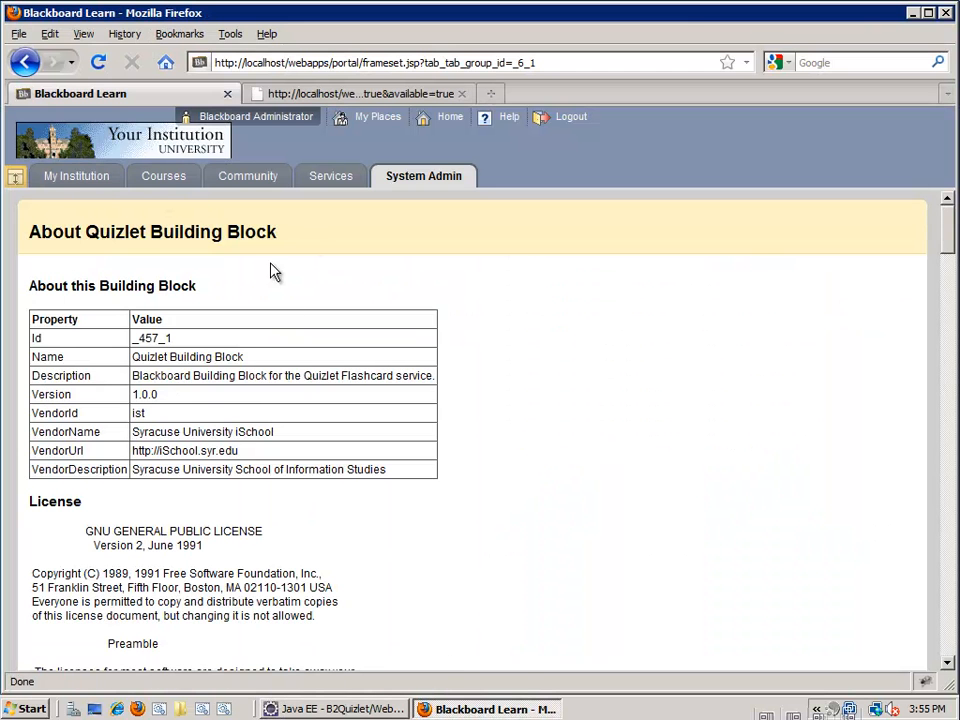
mouse_move(950, 43)
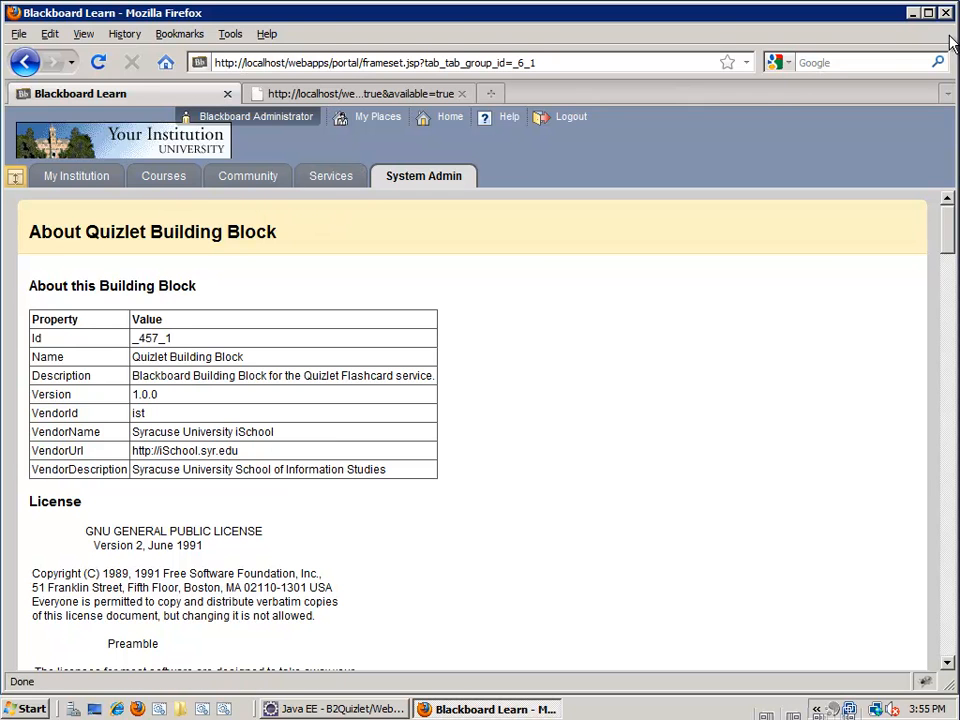
left_click(335, 708)
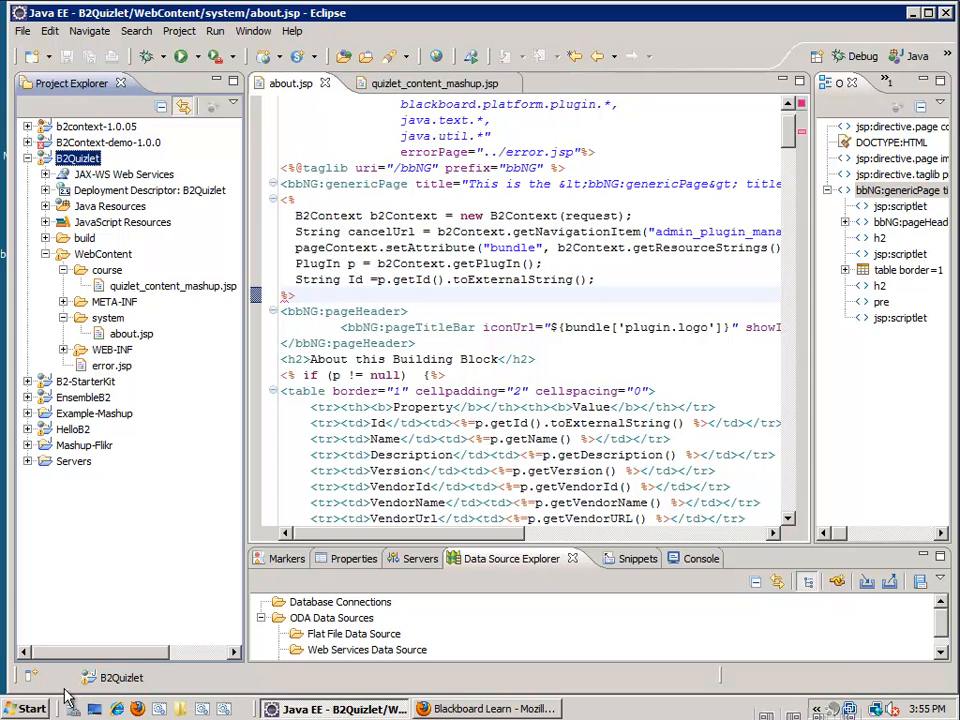
mouse_move(35, 708)
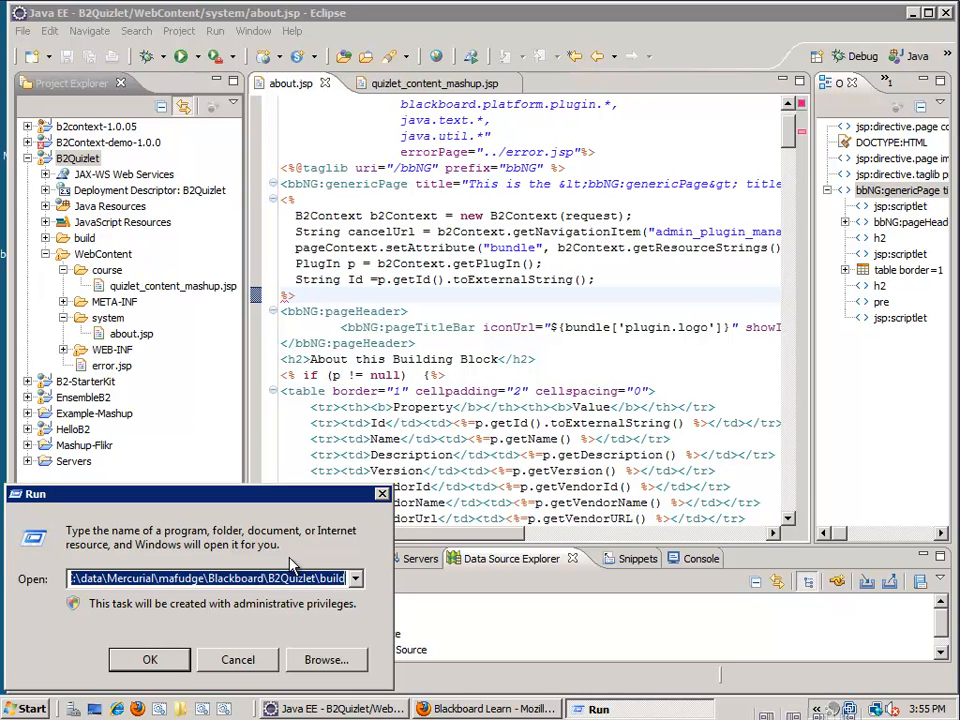
left_click(149, 659)
type("cd")
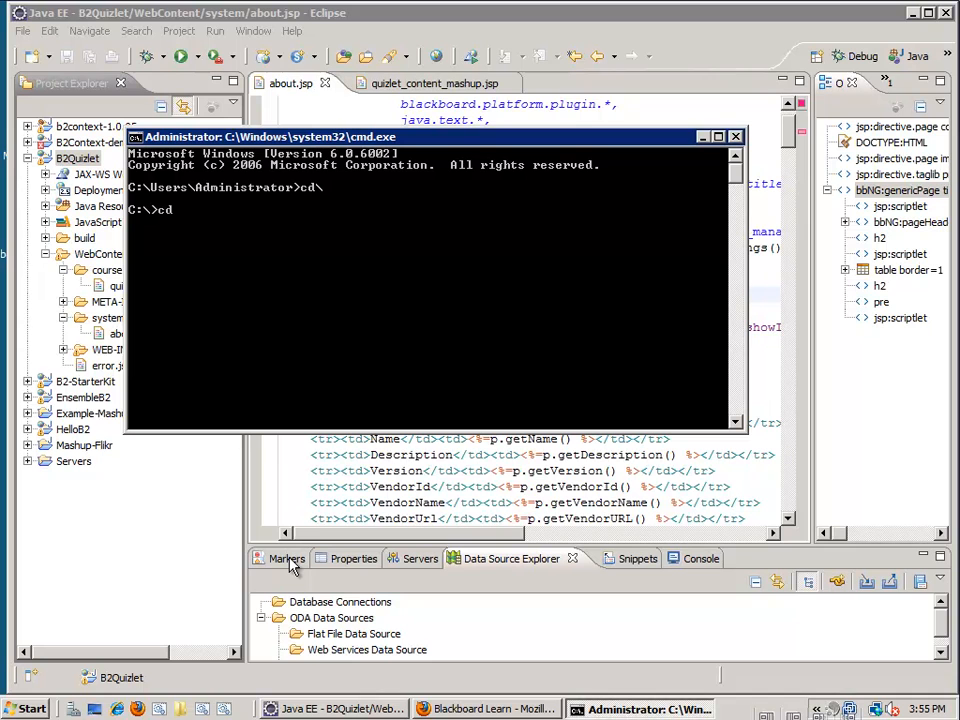
type("blaCK")
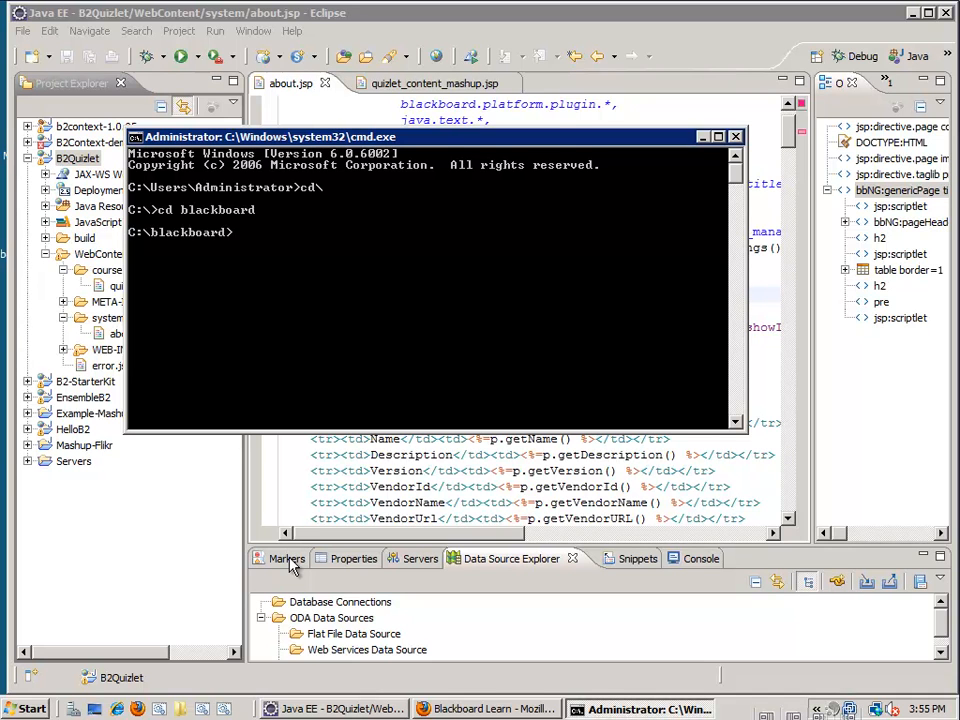
type("CD CONFIG")
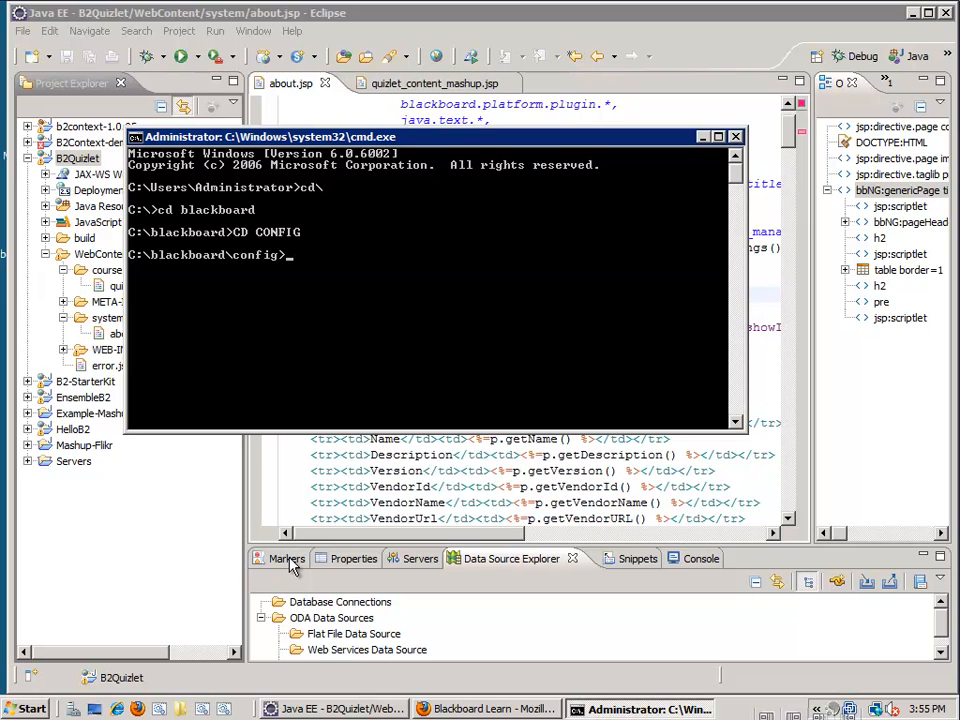
type("d")
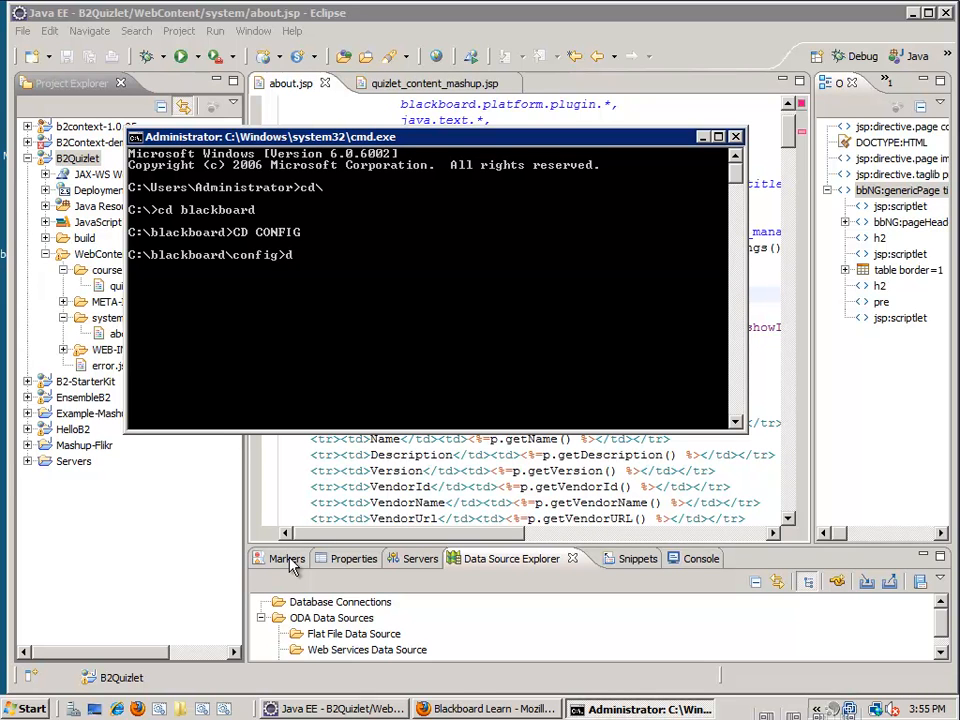
- List the bb* configuration files and open bb-config.properties in Notepad
type("dir bb")
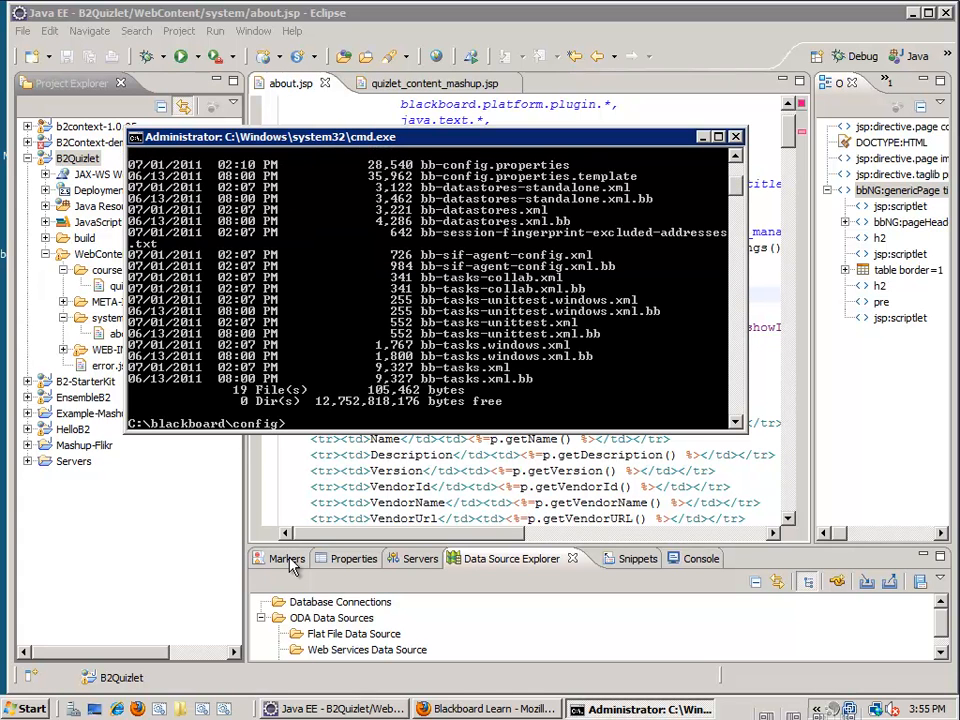
mouse_move(530, 175)
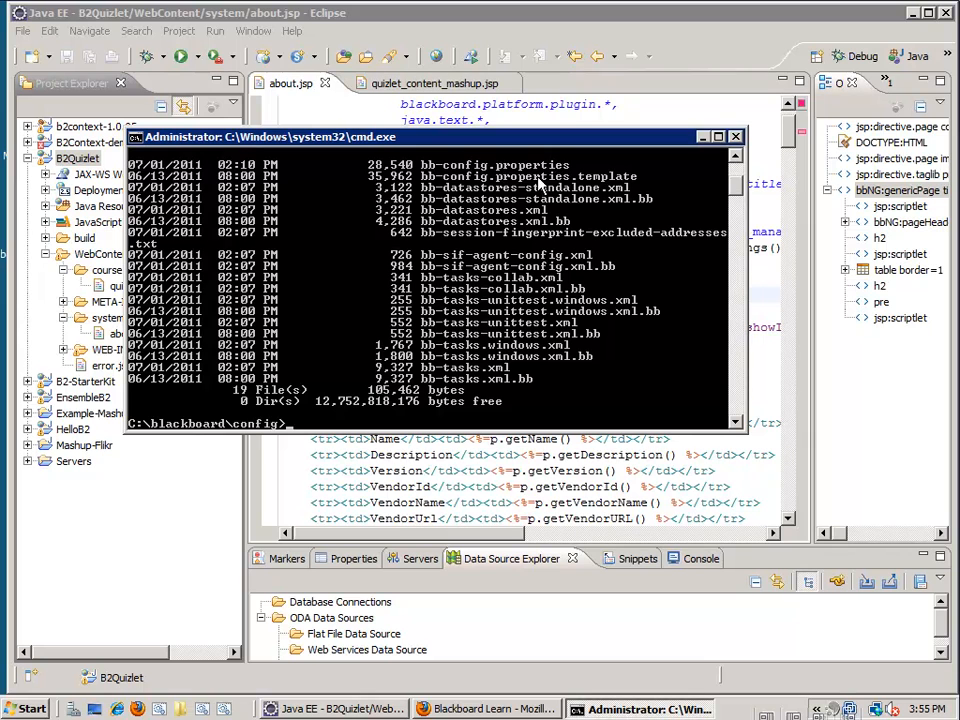
type("notepad")
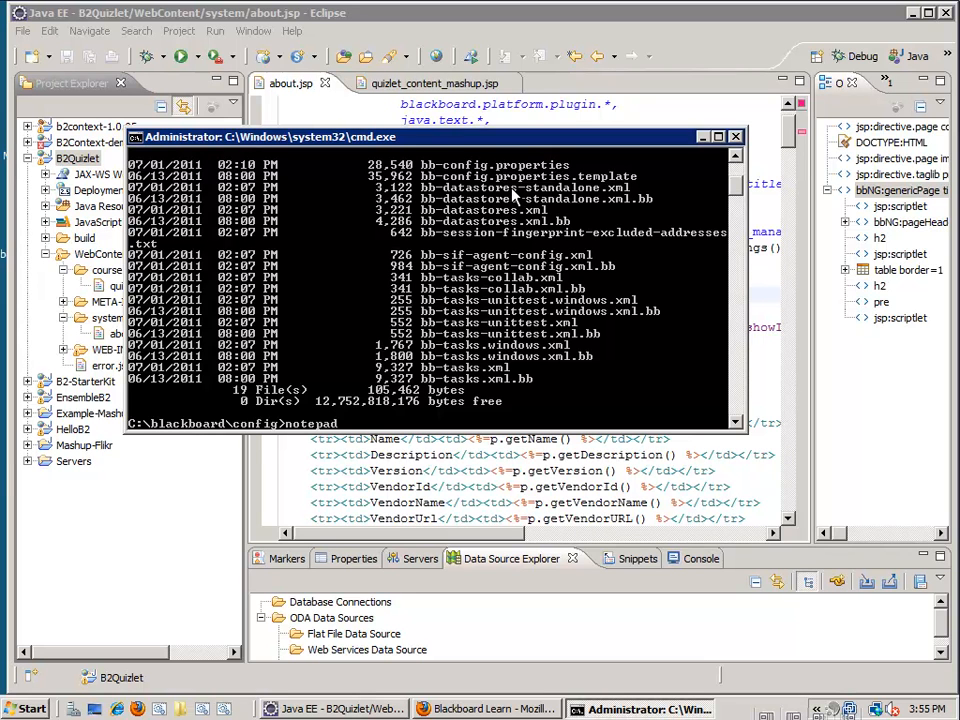
type("bb-config.properties")
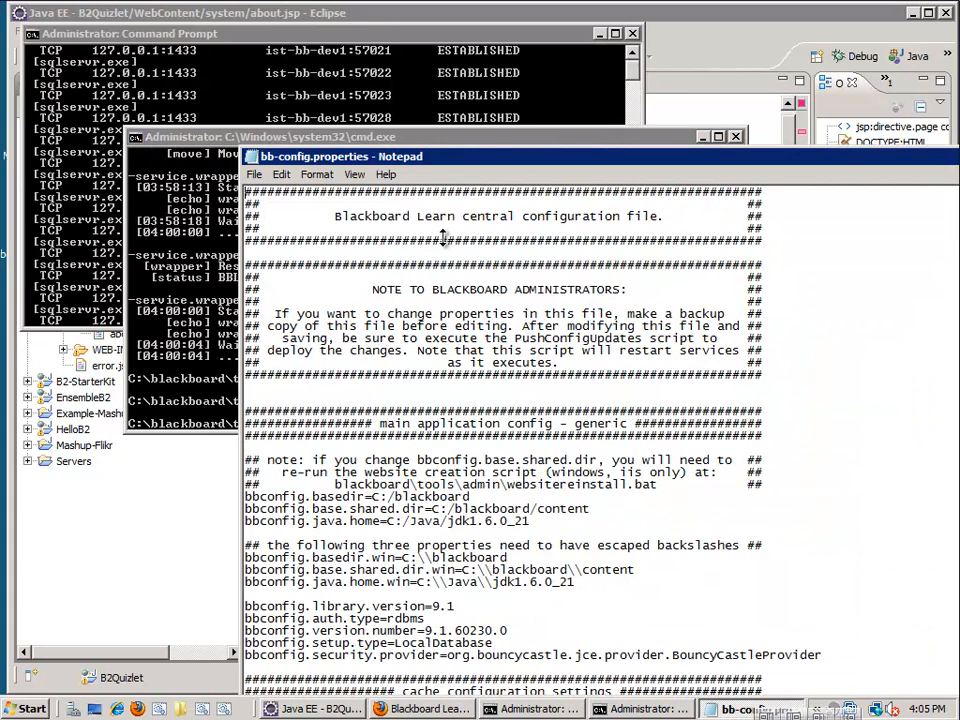
mouse_move(410, 248)
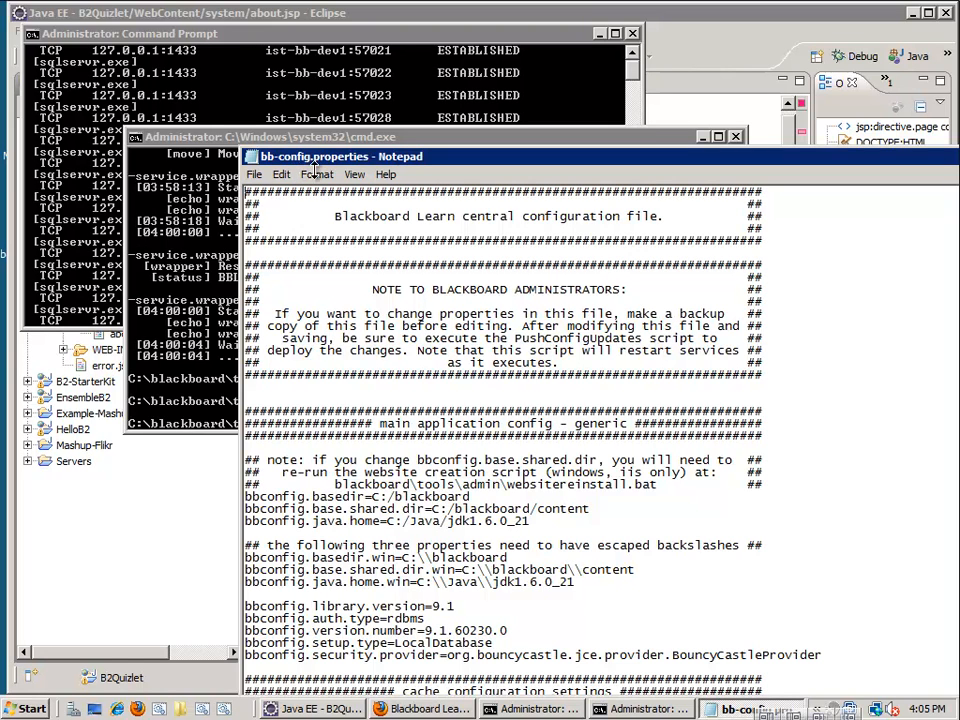
- Search bb-config.properties for bbconfig.tomcat.debug.enable using Notepad's Find
left_click(316, 173)
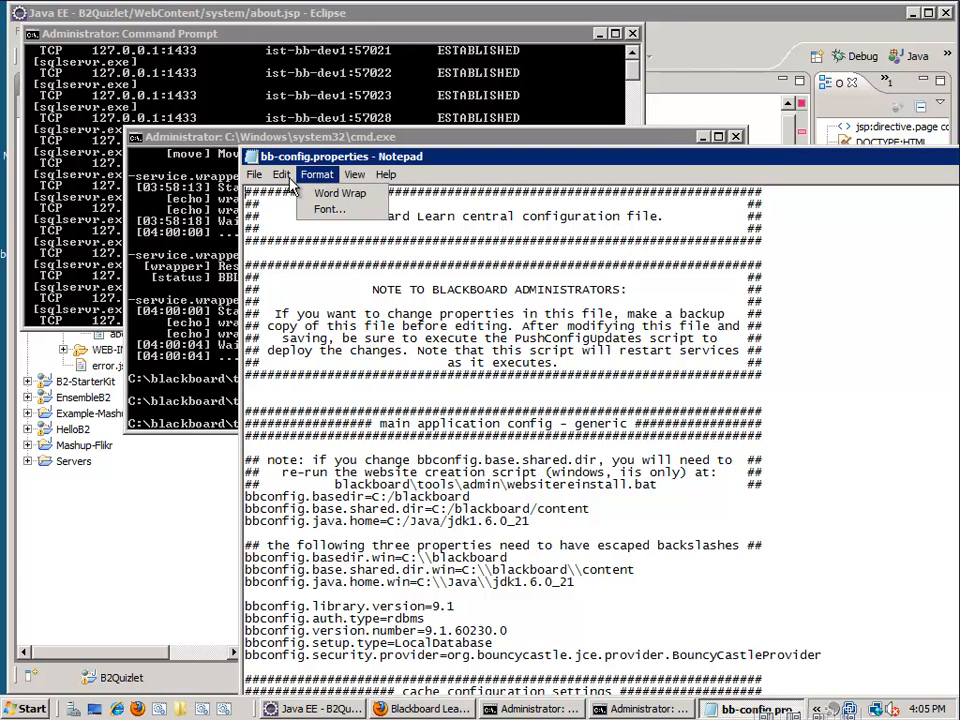
left_click(282, 174)
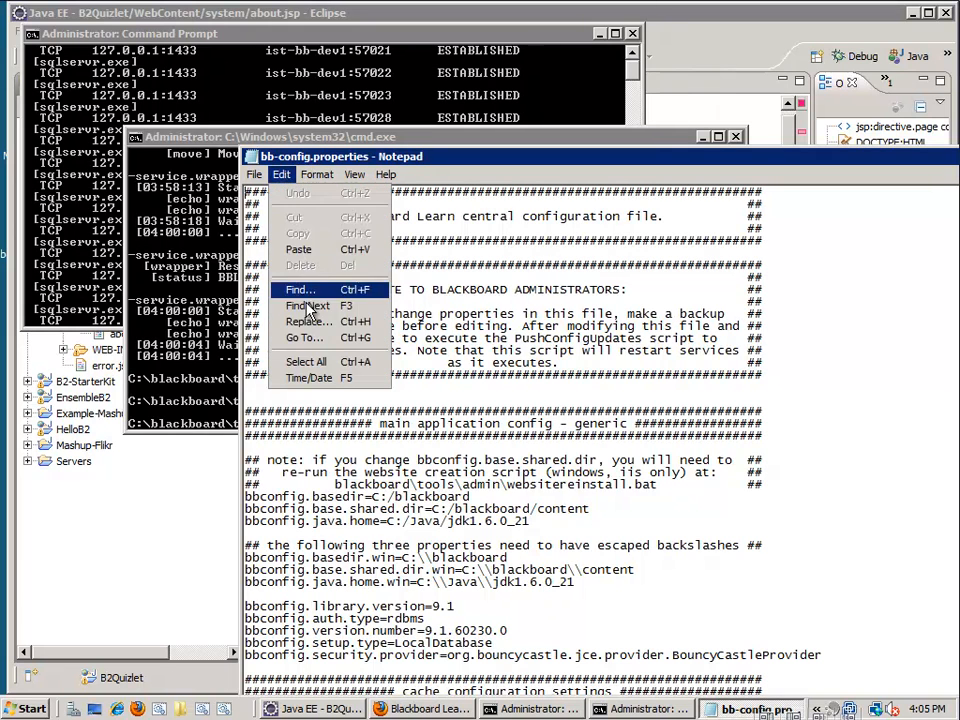
left_click(299, 289)
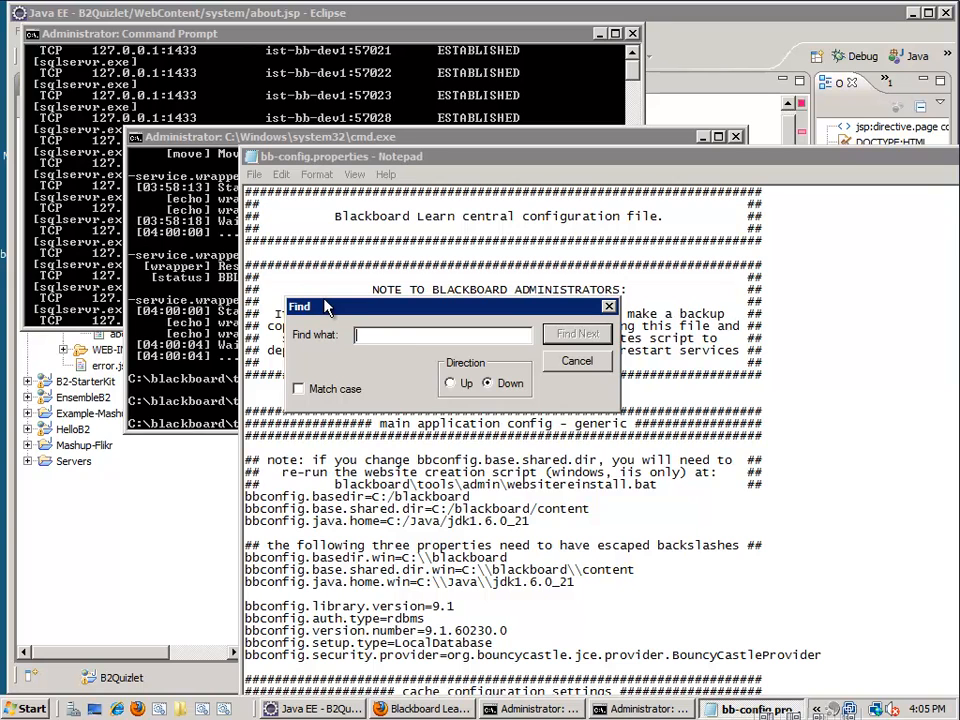
type("bbconfig.")
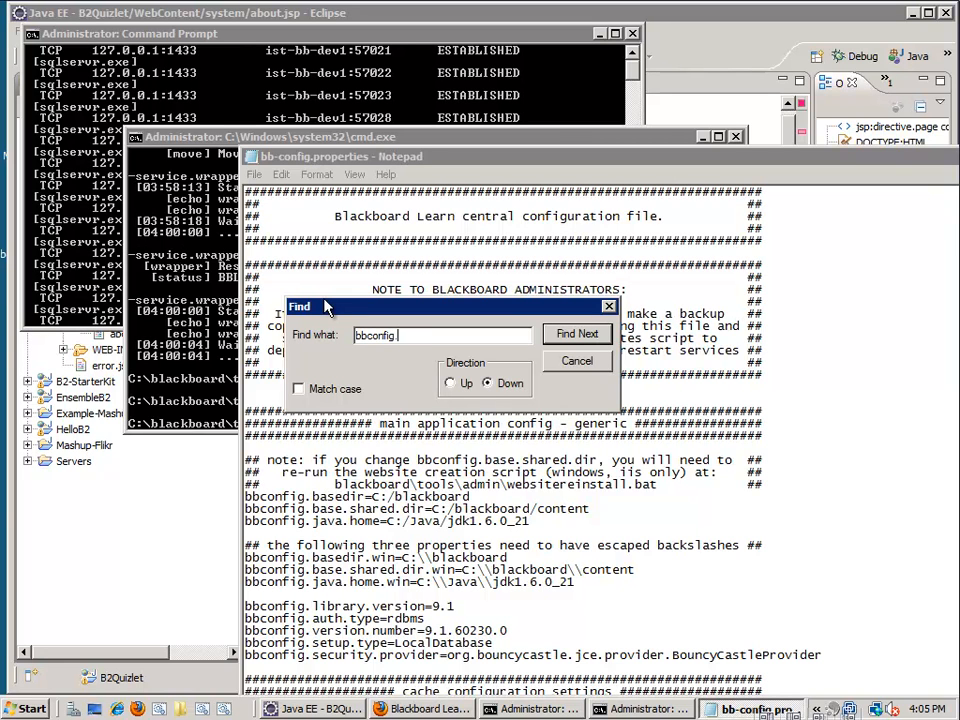
type("tomcat.debug")
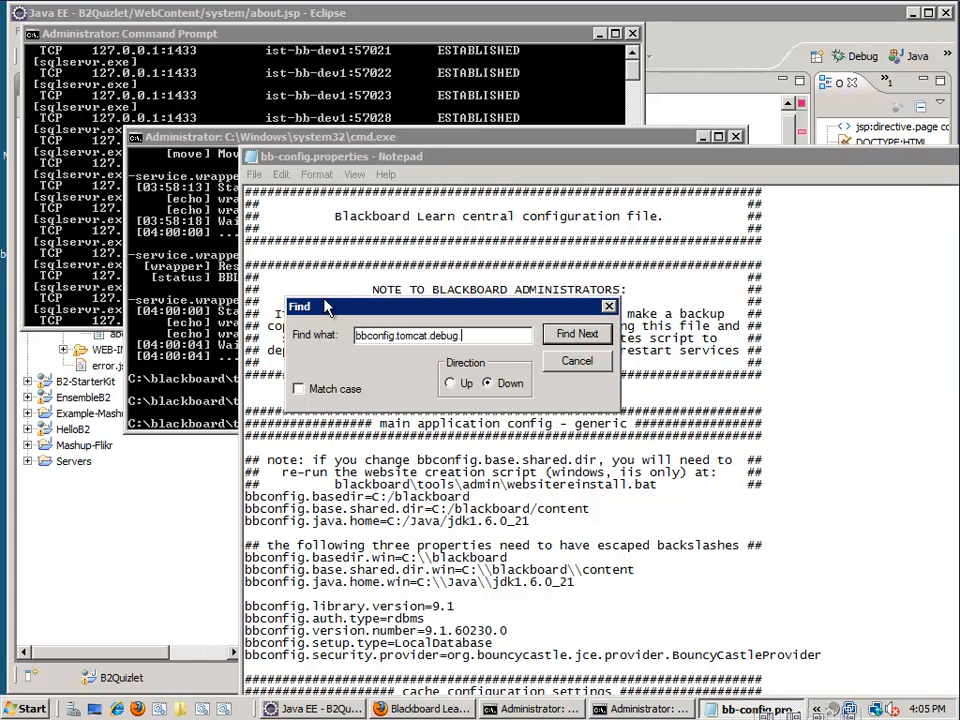
type(".enable")
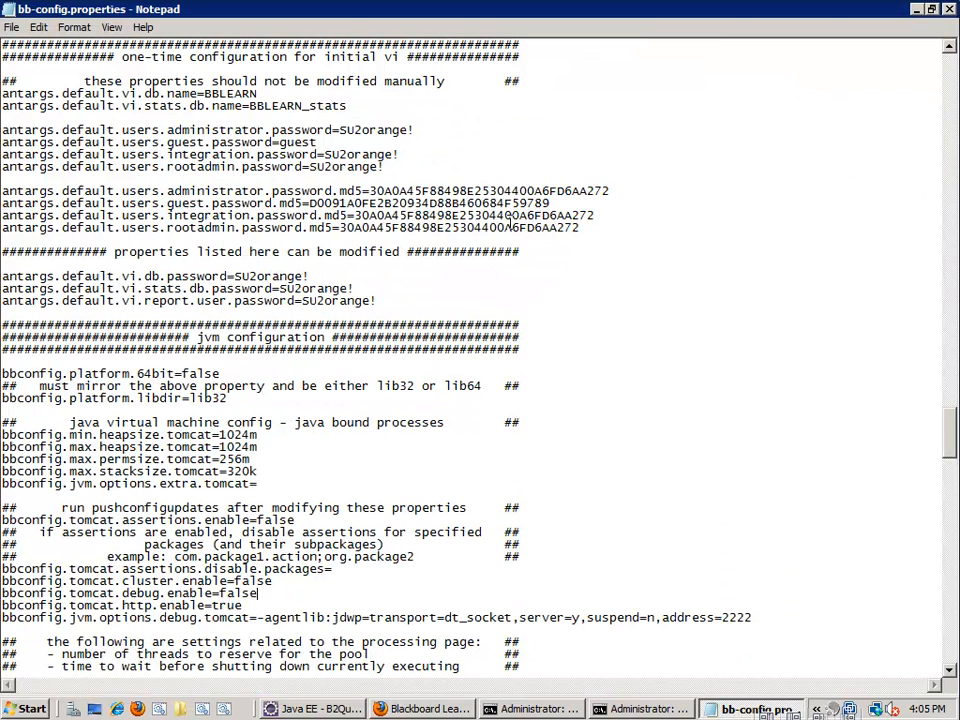
- Change the debug.enable value from false to true, keep address 2222, and save
triple_click(128, 592)
type("tru")
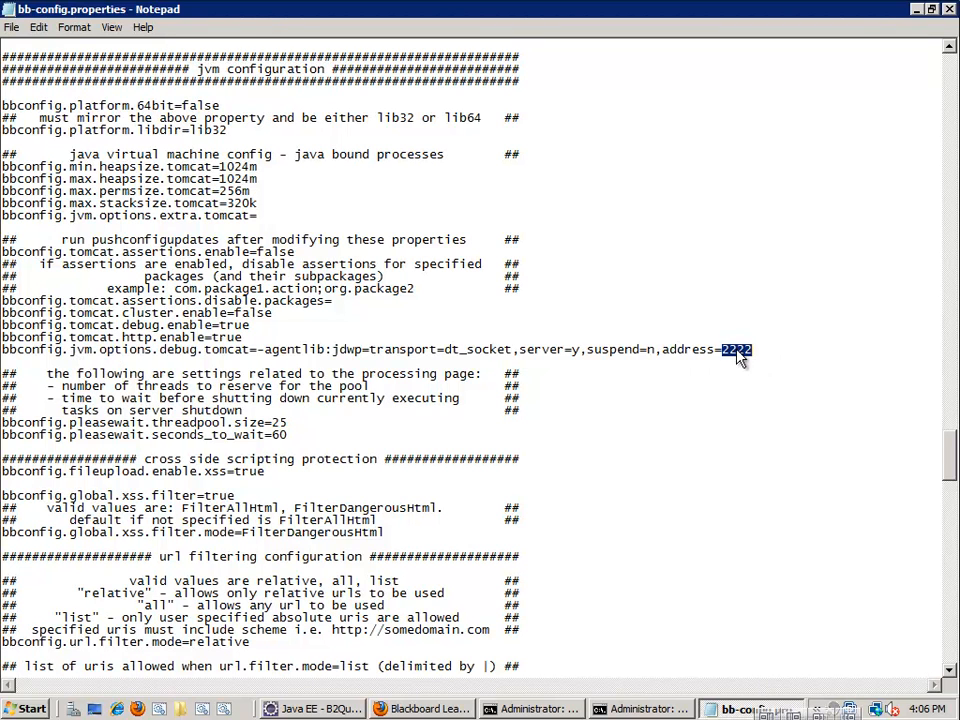
mouse_move(110, 335)
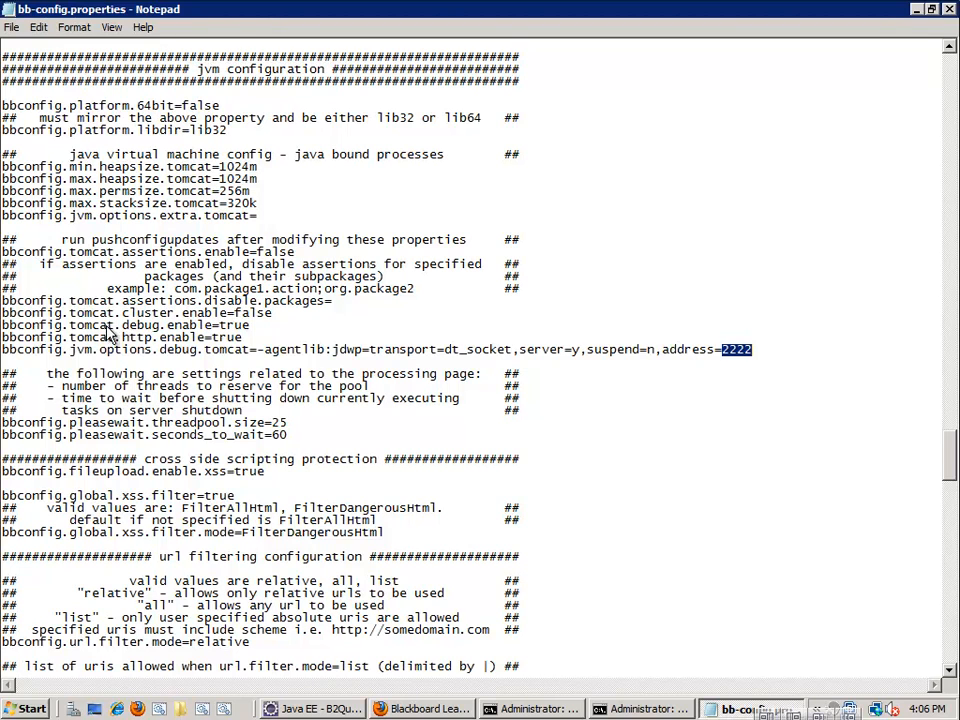
mouse_move(183, 338)
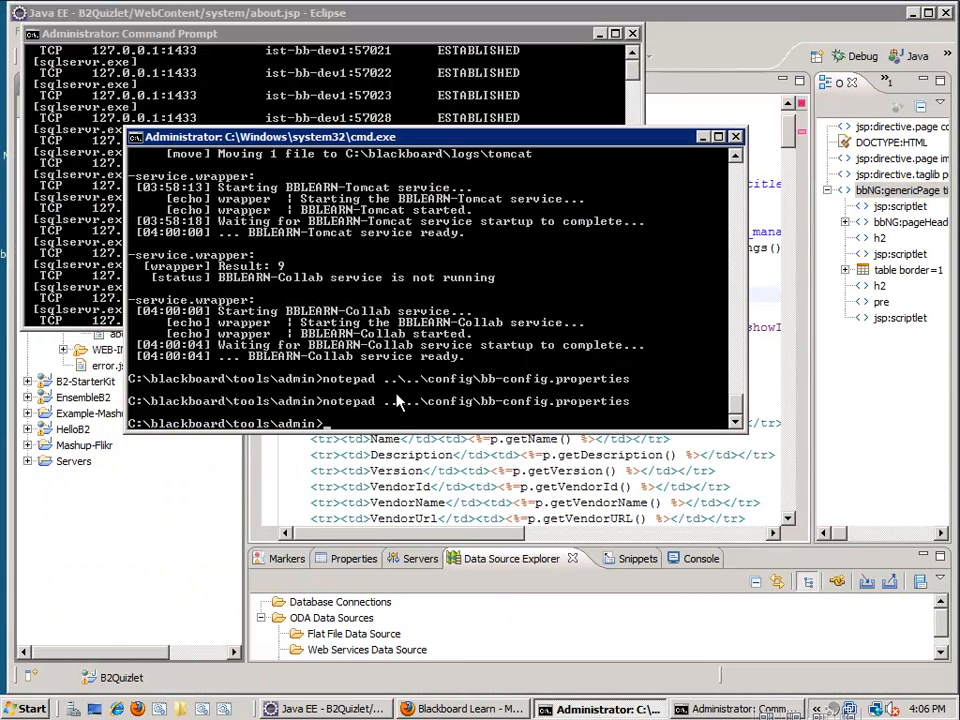
- Run PushConfigUpdates.bat so the BBLEARN-Tomcat and Collab services restart
type("PushConfigUpdates.bat")
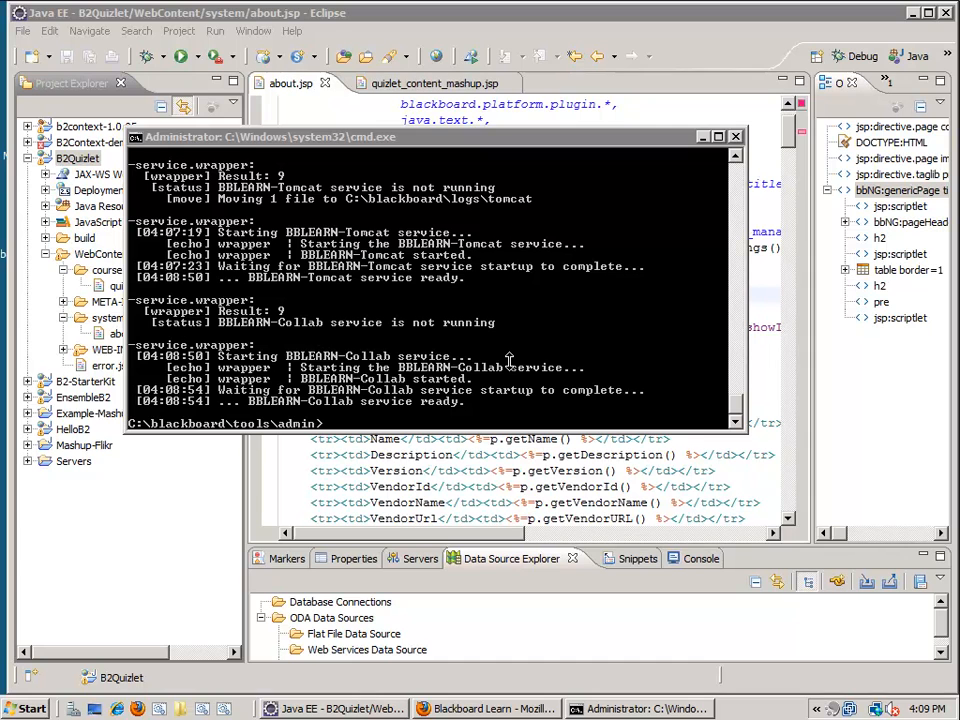
mouse_move(505, 340)
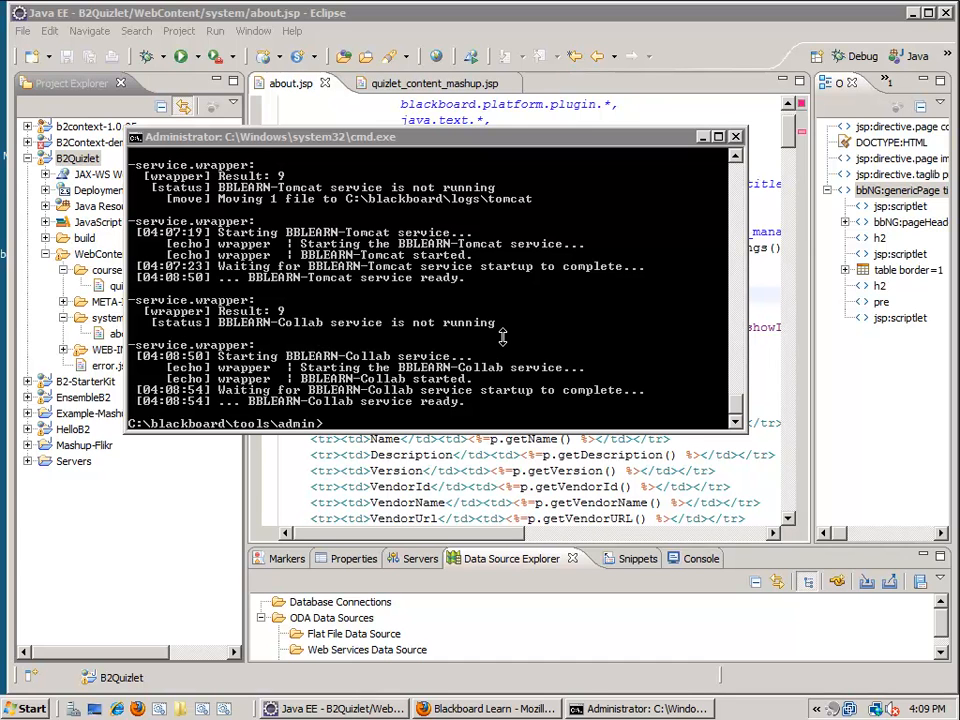
mouse_move(503, 337)
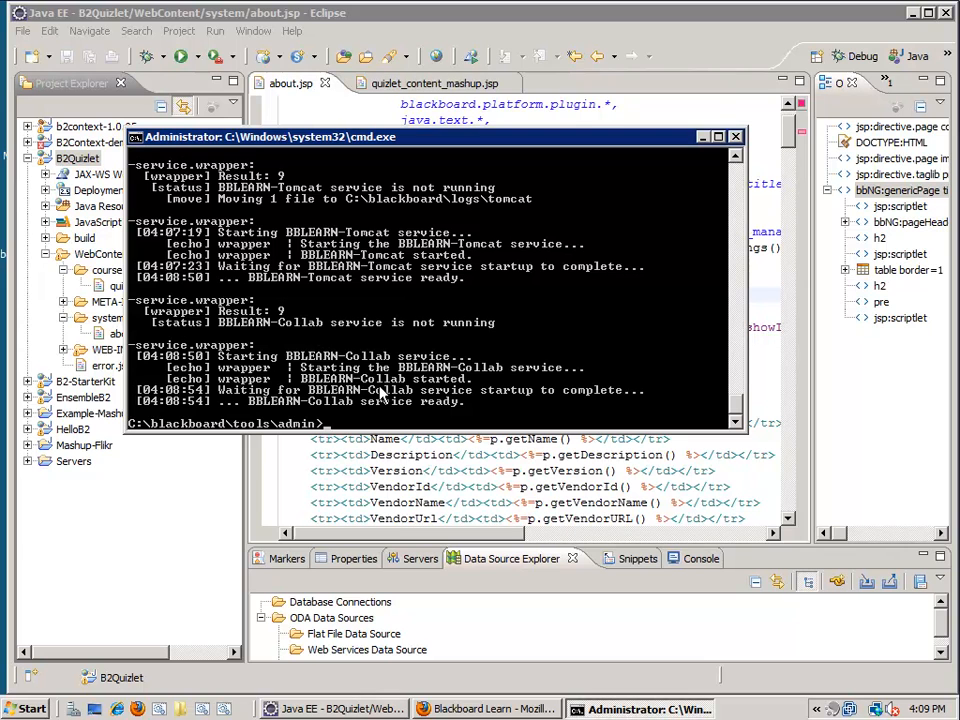
type("netsta")
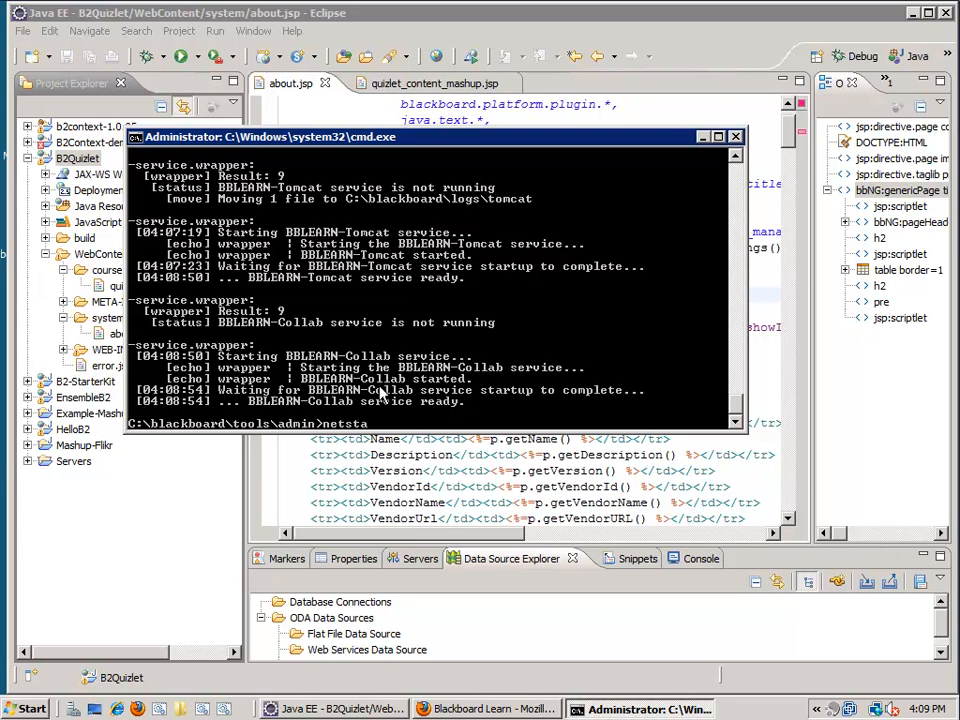
- Run netstat -an | find "2222" to confirm TCP 0.0.0.0:2222 is listening
type("-an | find \"")
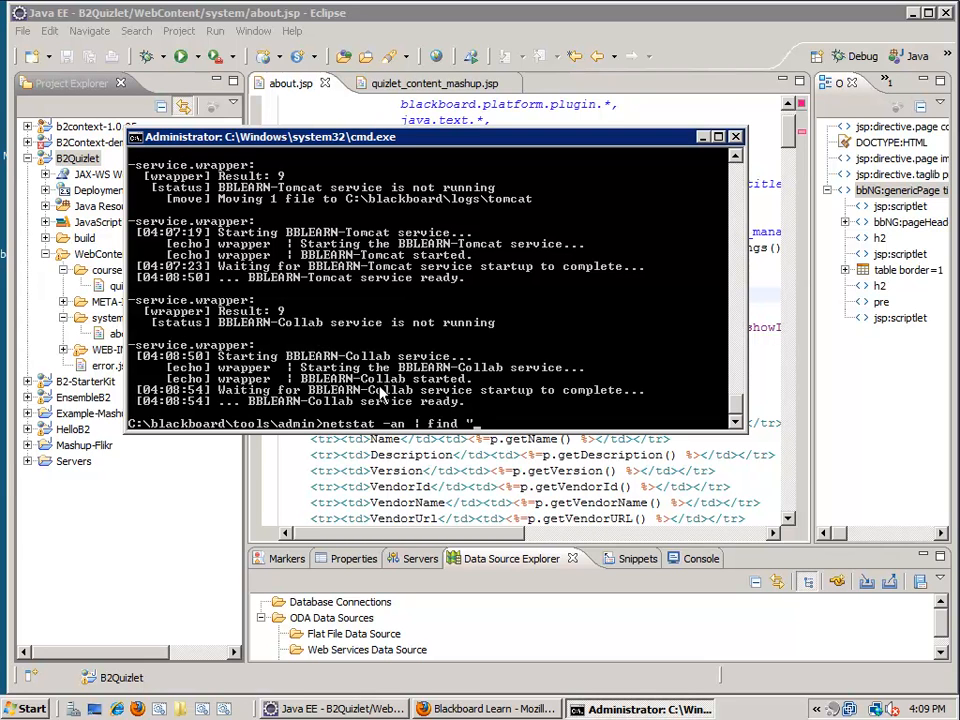
type("2222\"")
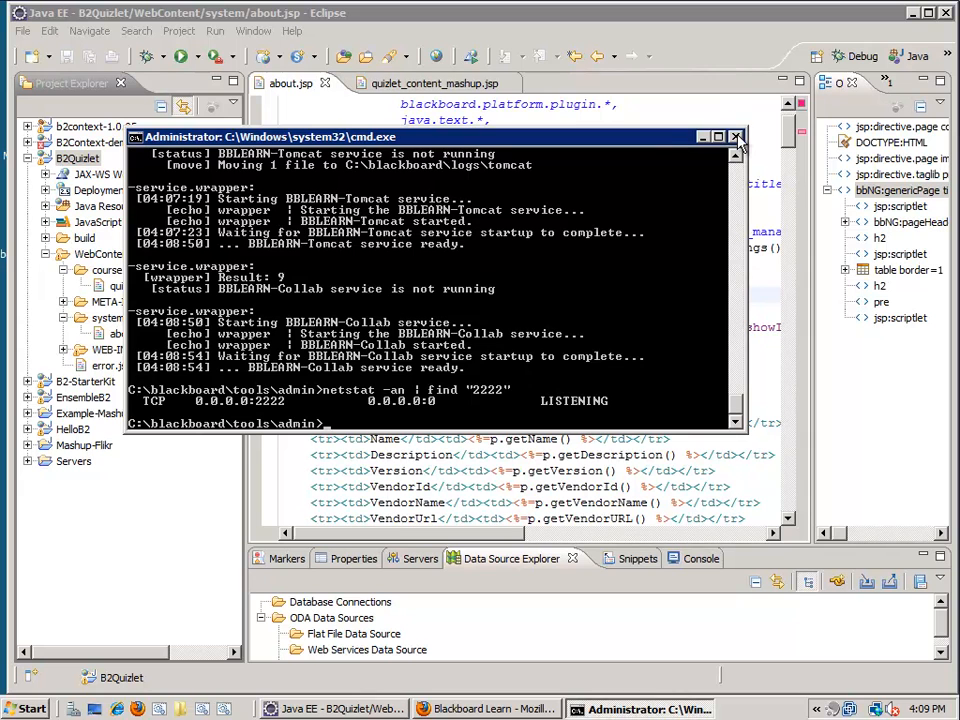
- Close Command Prompt and create a new Remote Java Application debug configuration
left_click(736, 136)
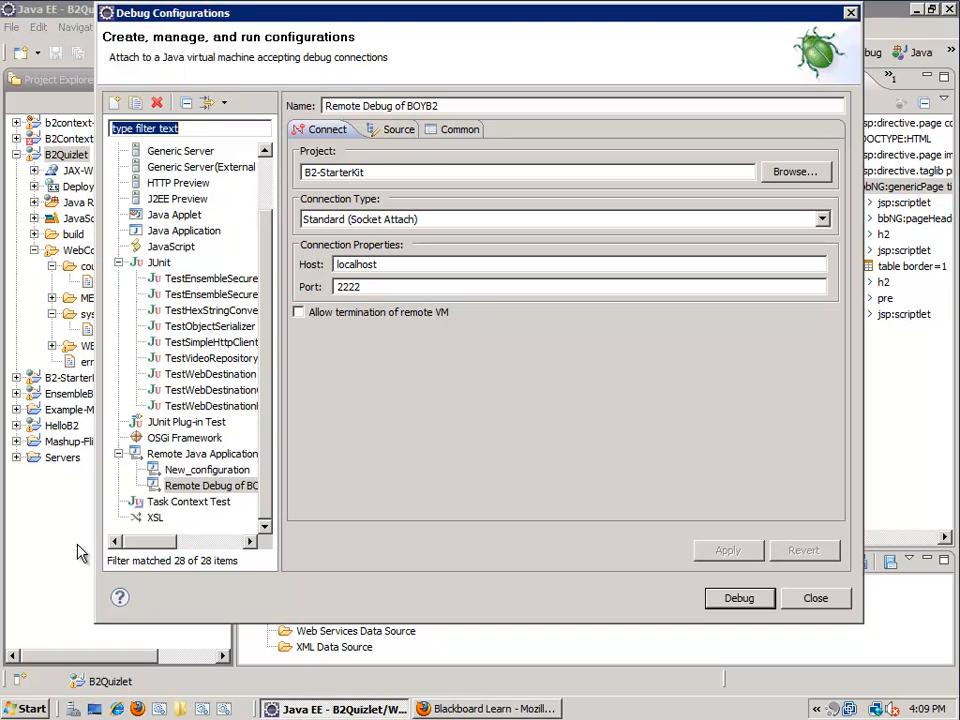
left_click(202, 453)
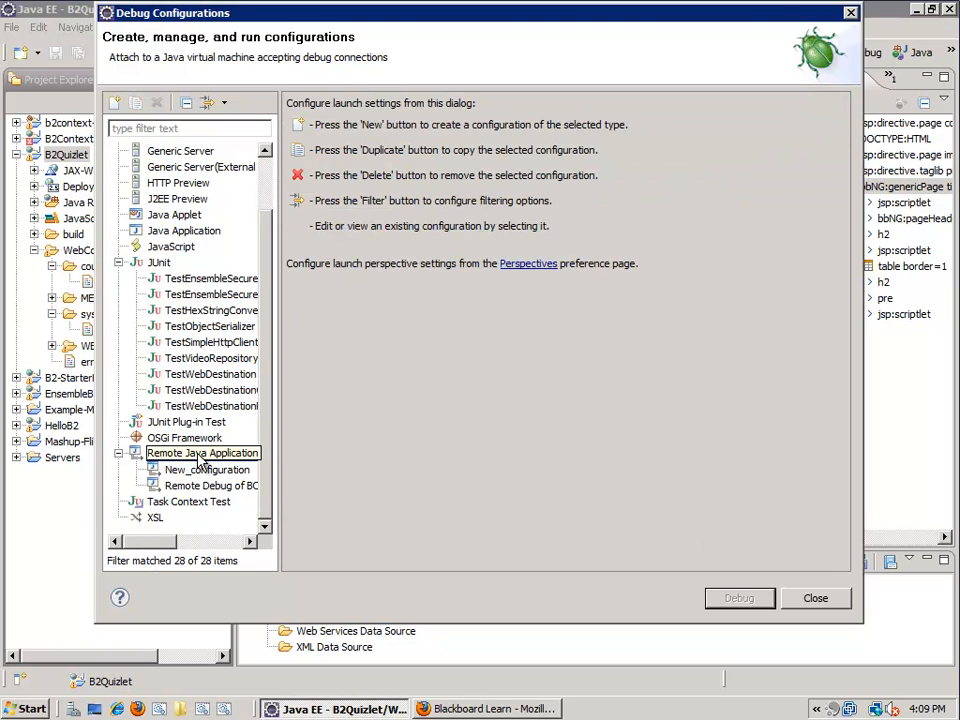
right_click(203, 453)
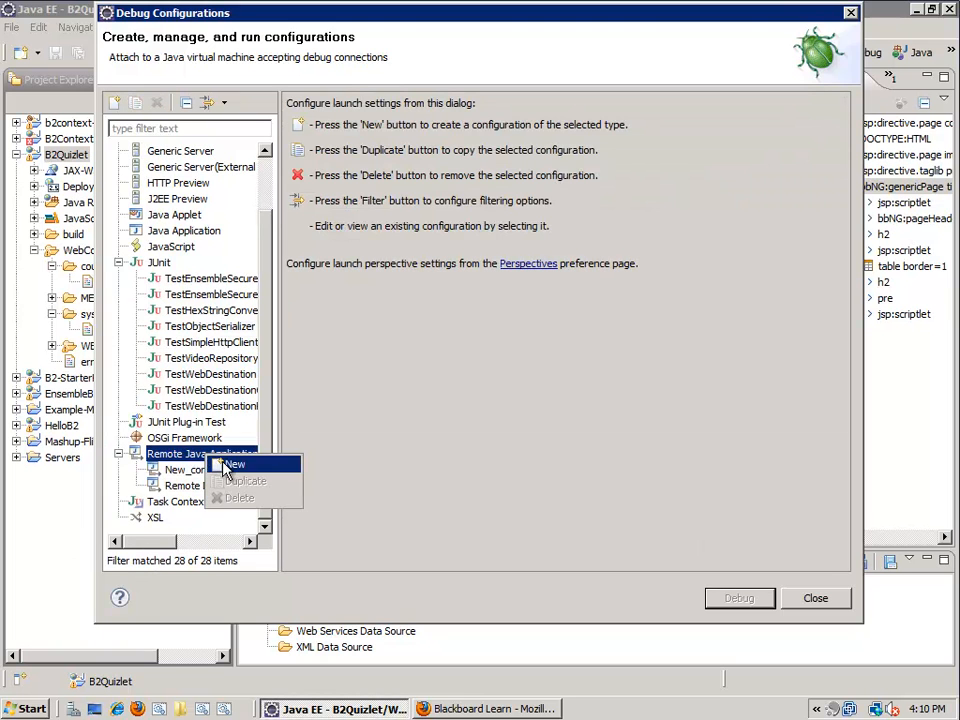
left_click(234, 464)
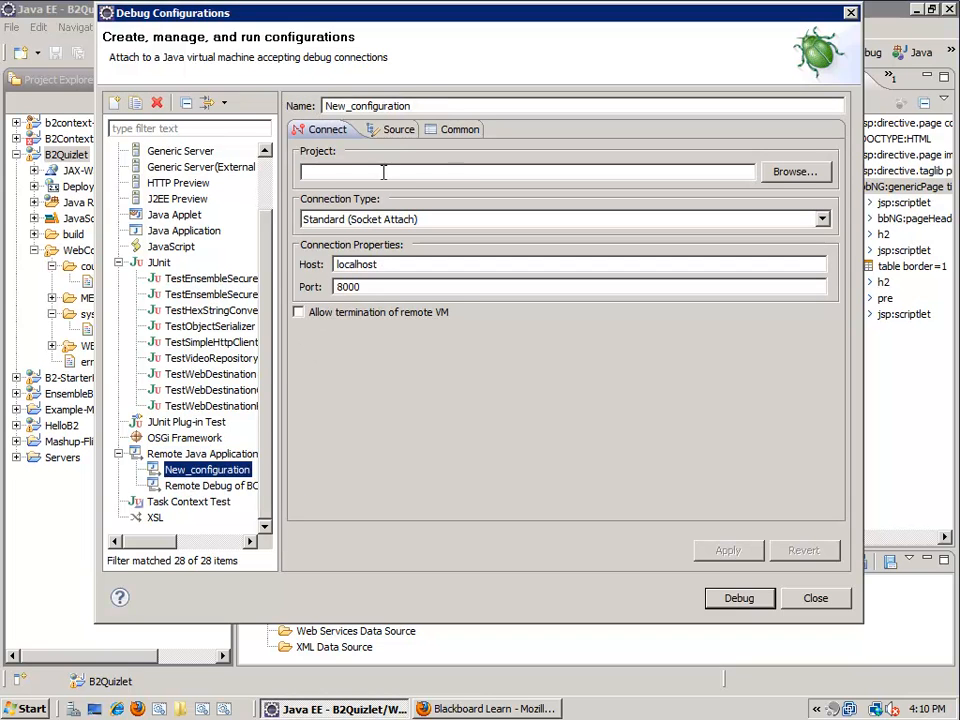
- Set project B2Quizlet and port 2222, apply, and start debugging
left_click(795, 171)
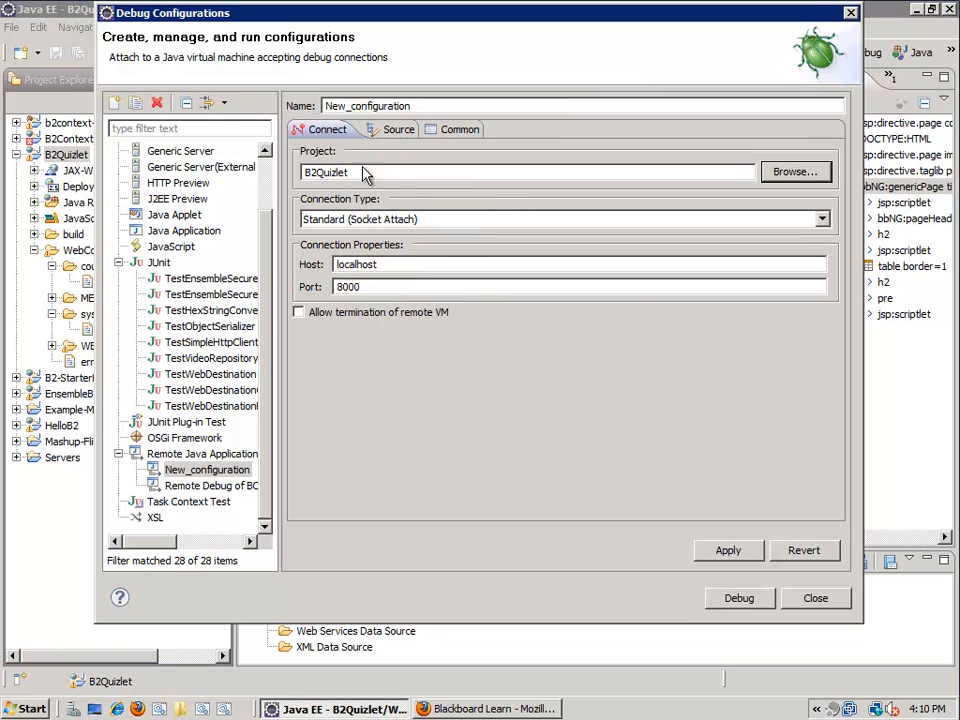
mouse_move(415, 223)
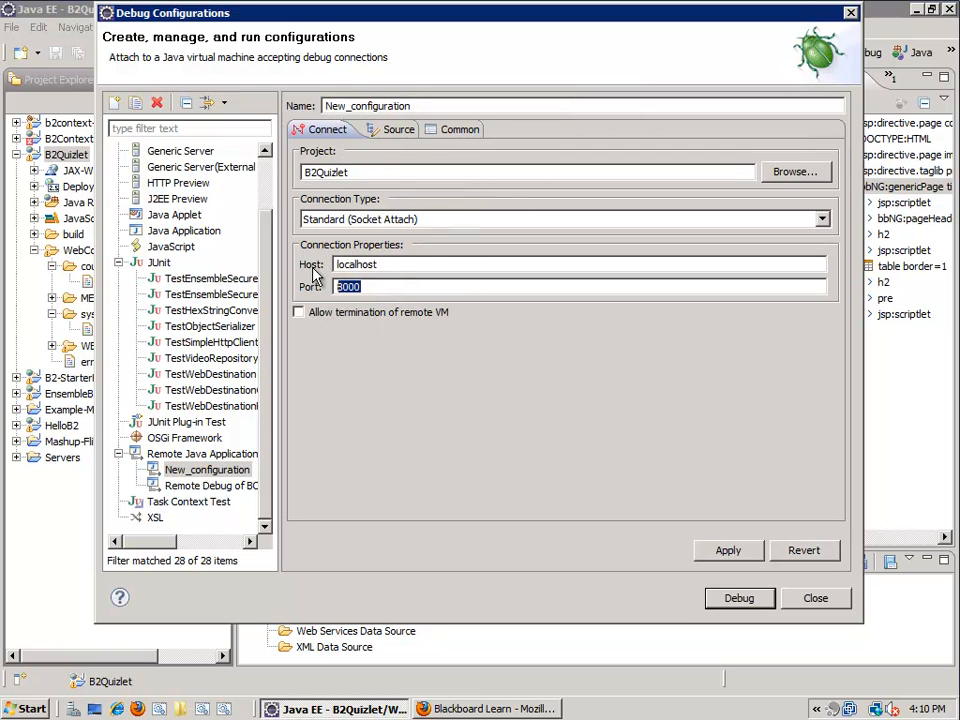
type("2222")
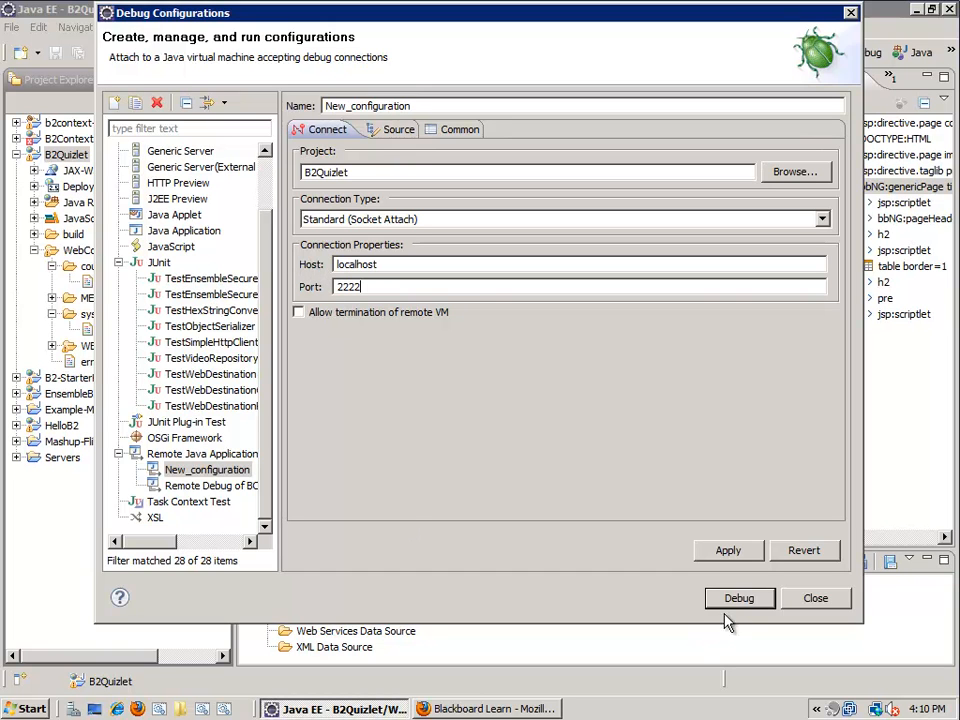
left_click(728, 550)
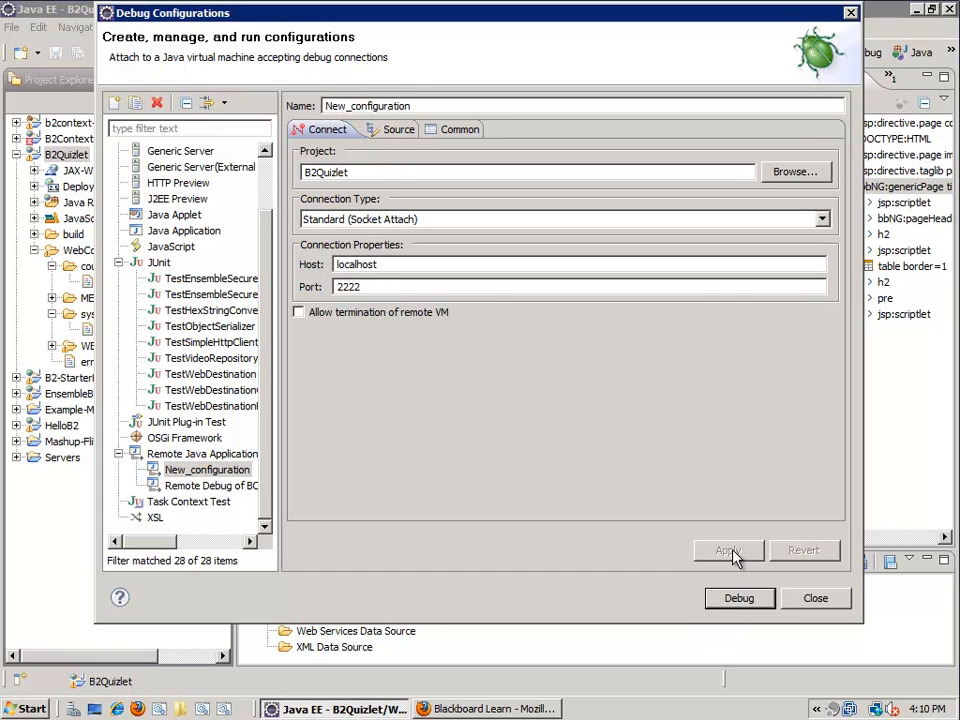
left_click(739, 598)
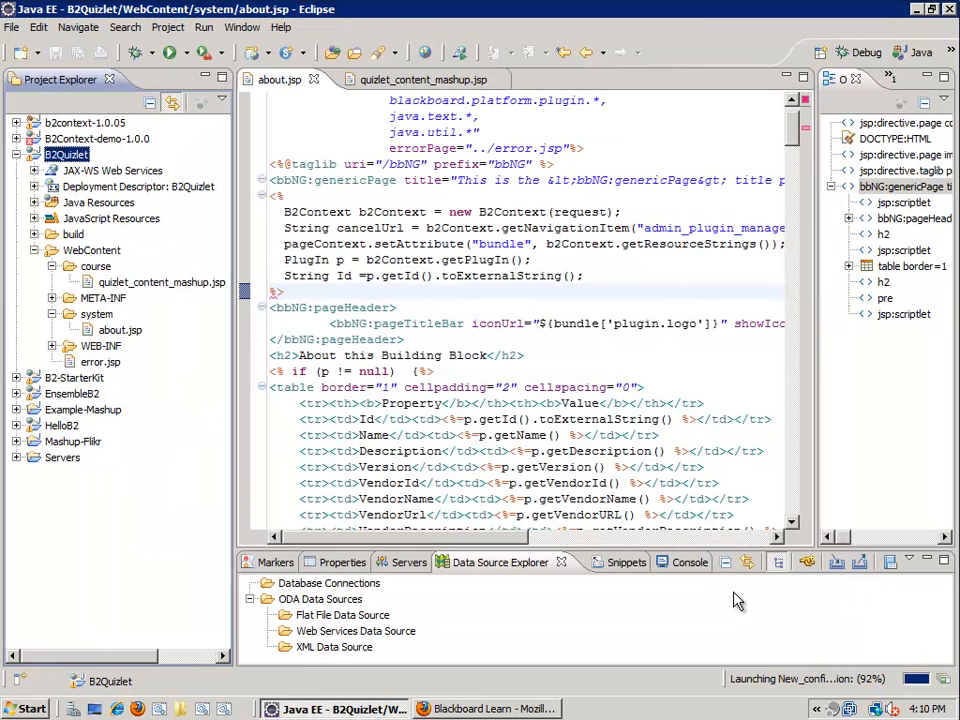
mouse_move(820, 675)
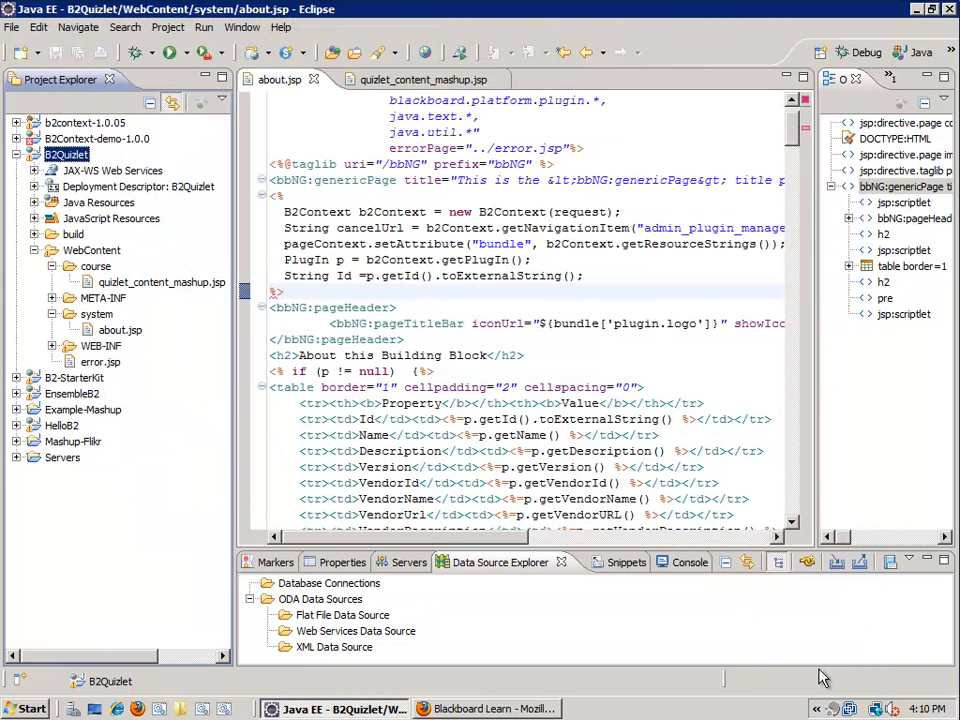
mouse_move(618, 52)
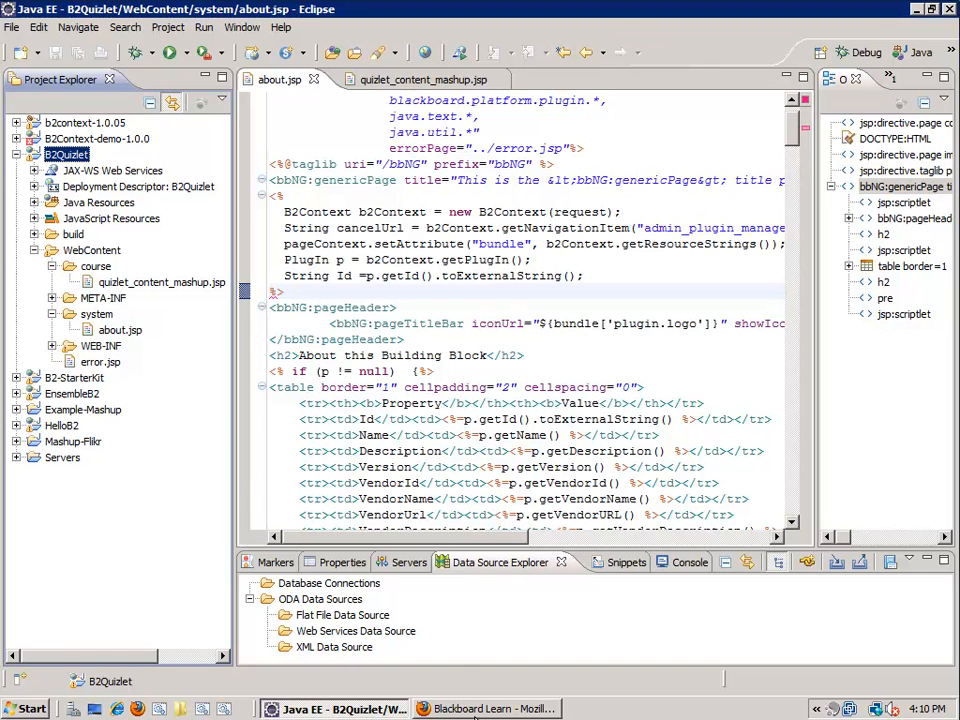
- Once the debug launch finishes, switch to the Blackboard Learn Firefox window
left_click(486, 708)
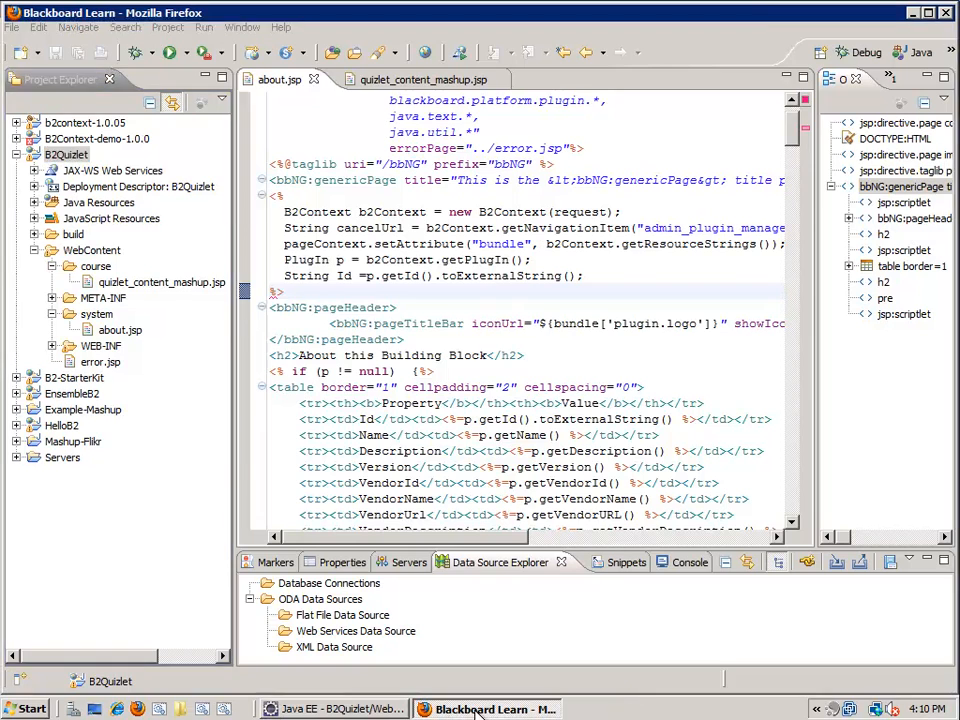
- Open the System Admin tab and follow the Quizlet link under Tools and Utilities
left_click(487, 709)
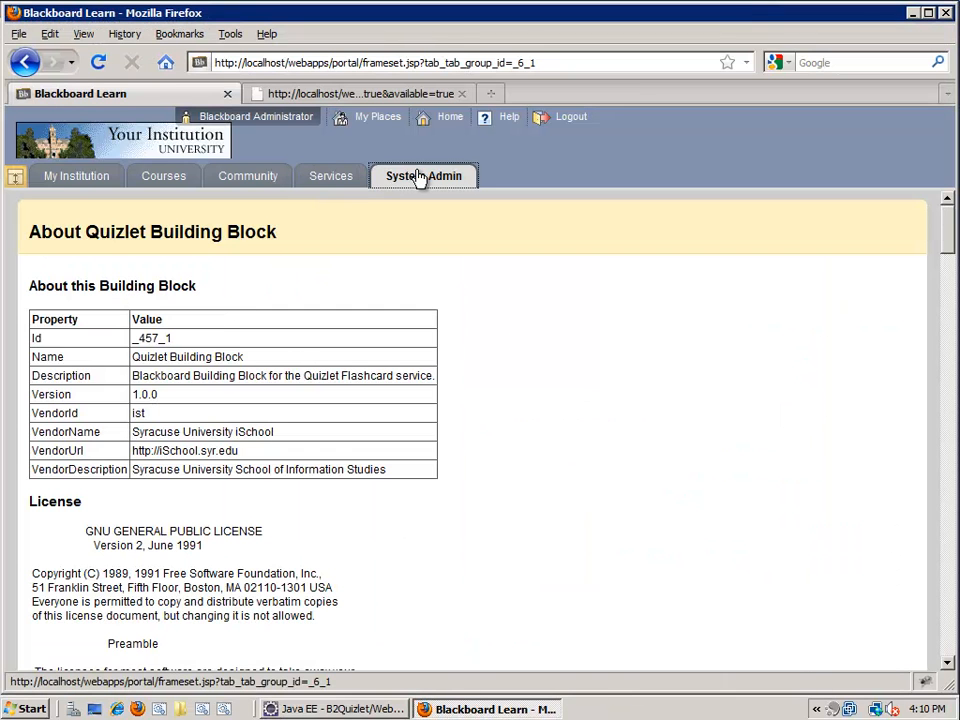
left_click(423, 175)
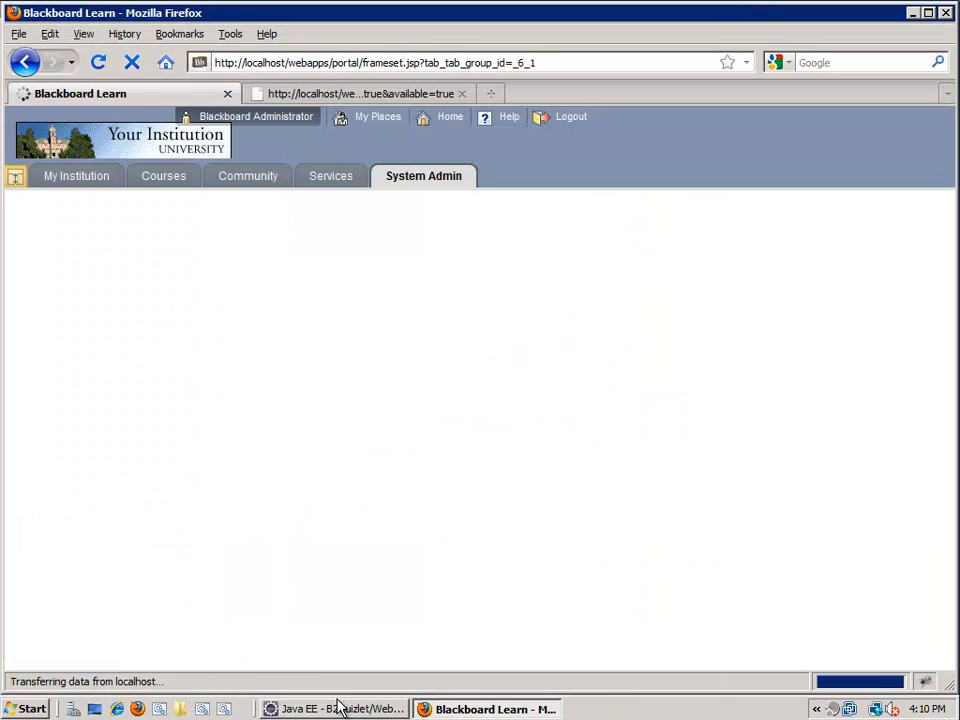
left_click(334, 708)
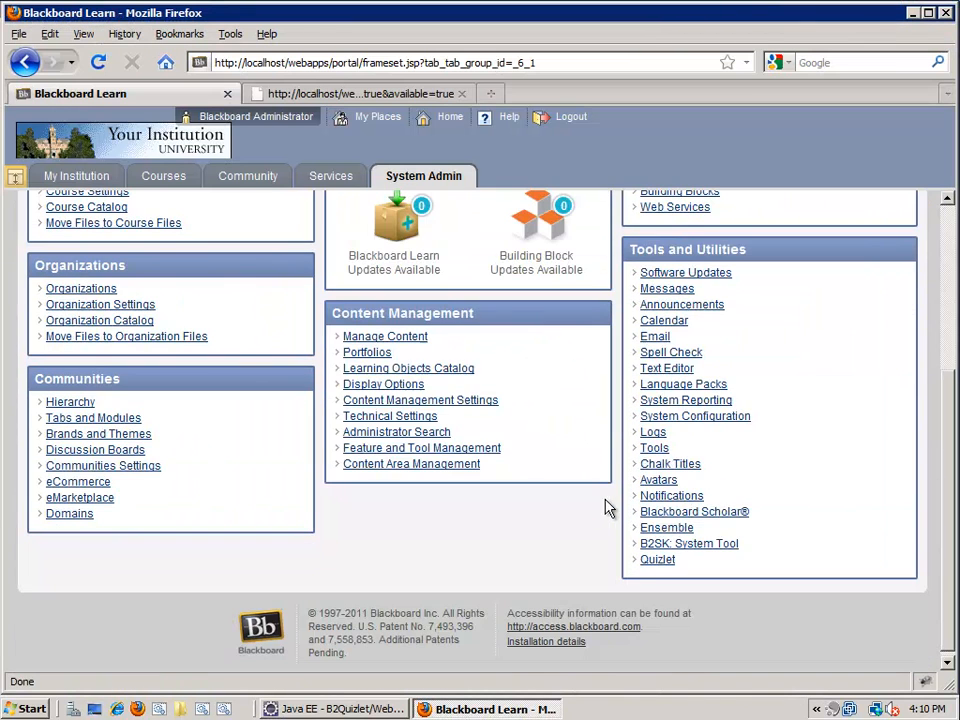
left_click(657, 559)
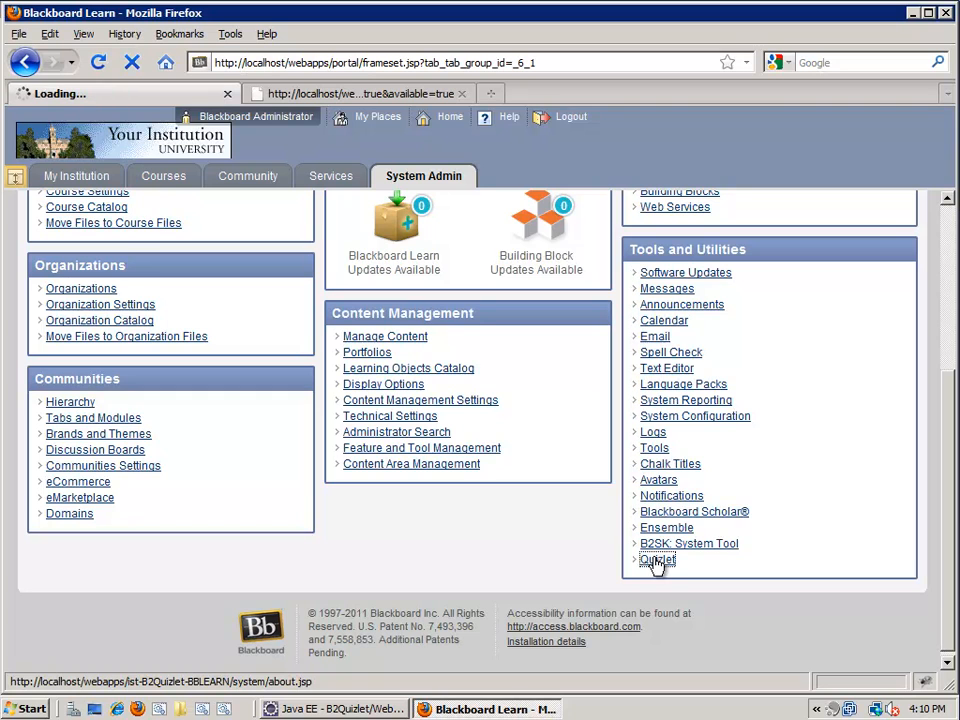
left_click(657, 559)
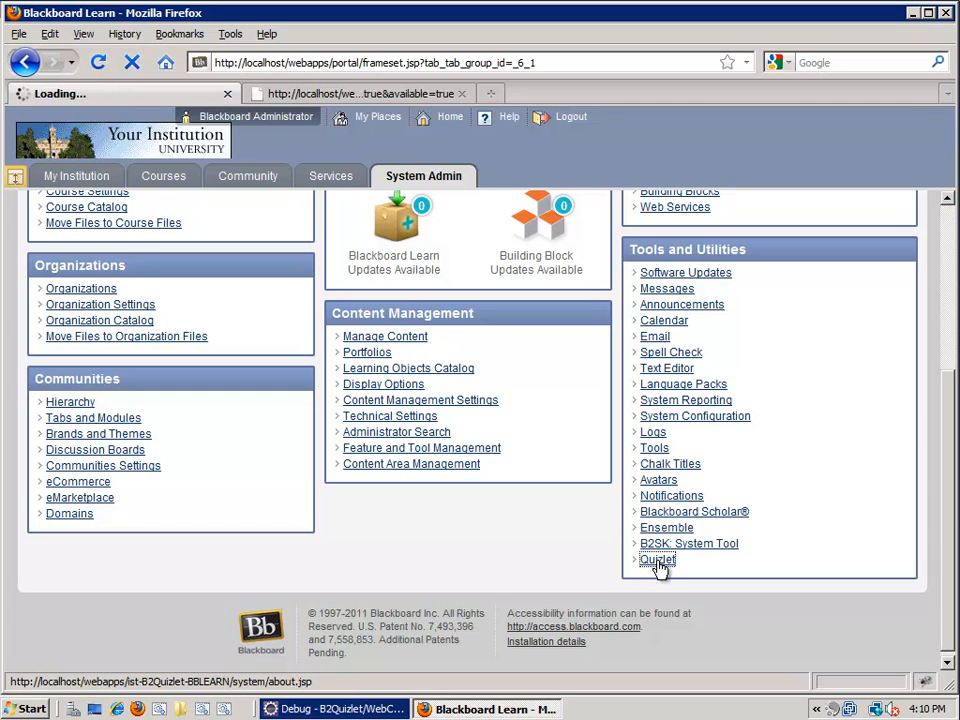
- At the about.jsp breakpoint, step over and into code while inspecting b2Context and p
left_click(657, 559)
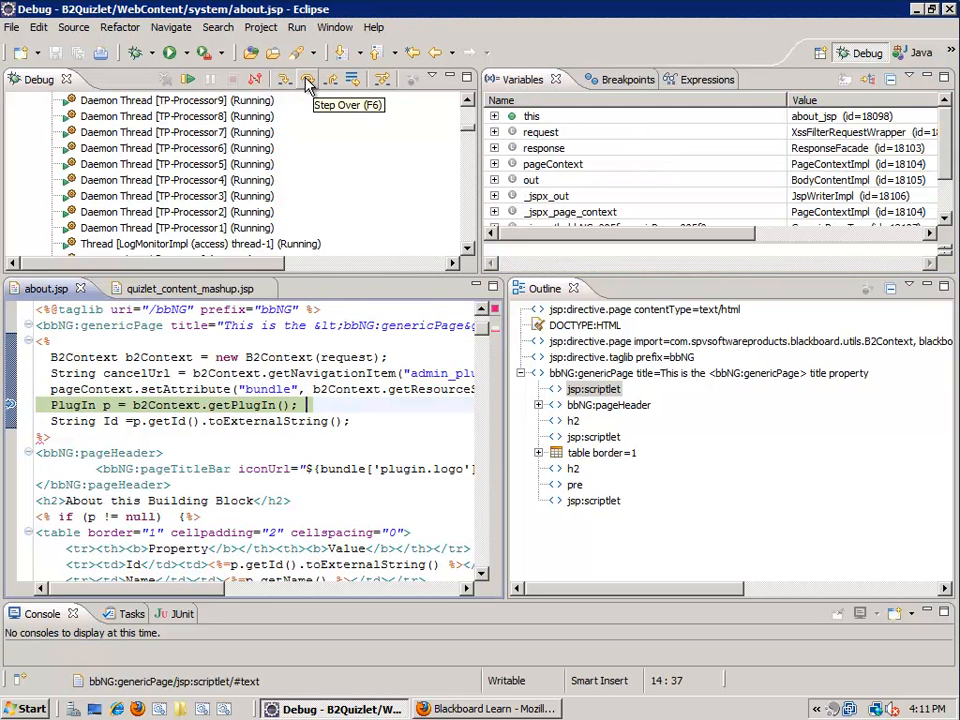
left_click(307, 79)
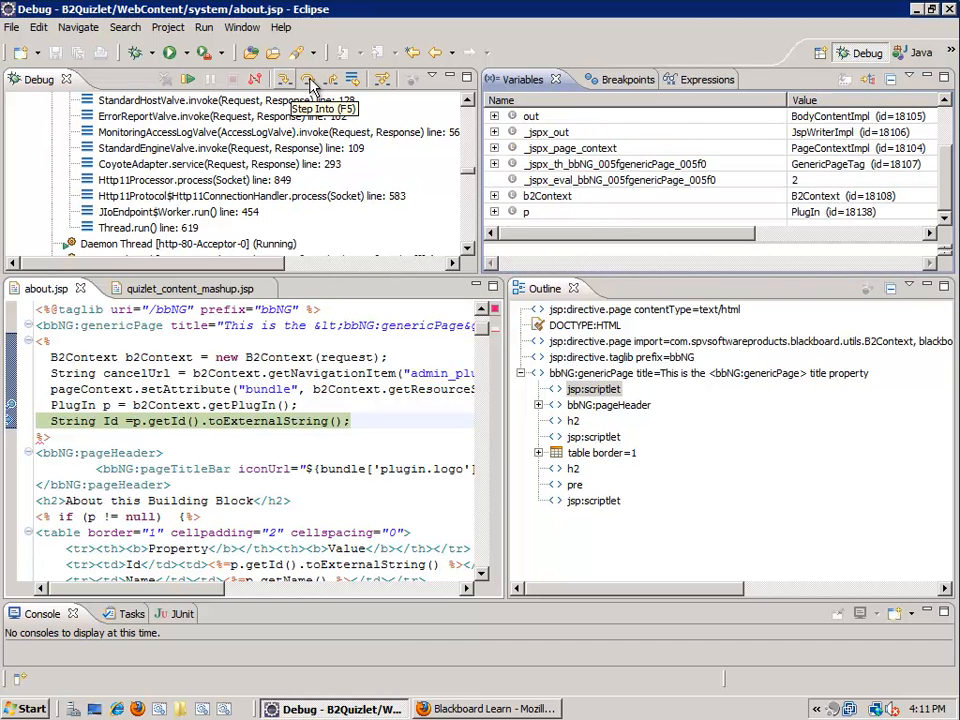
left_click(311, 79)
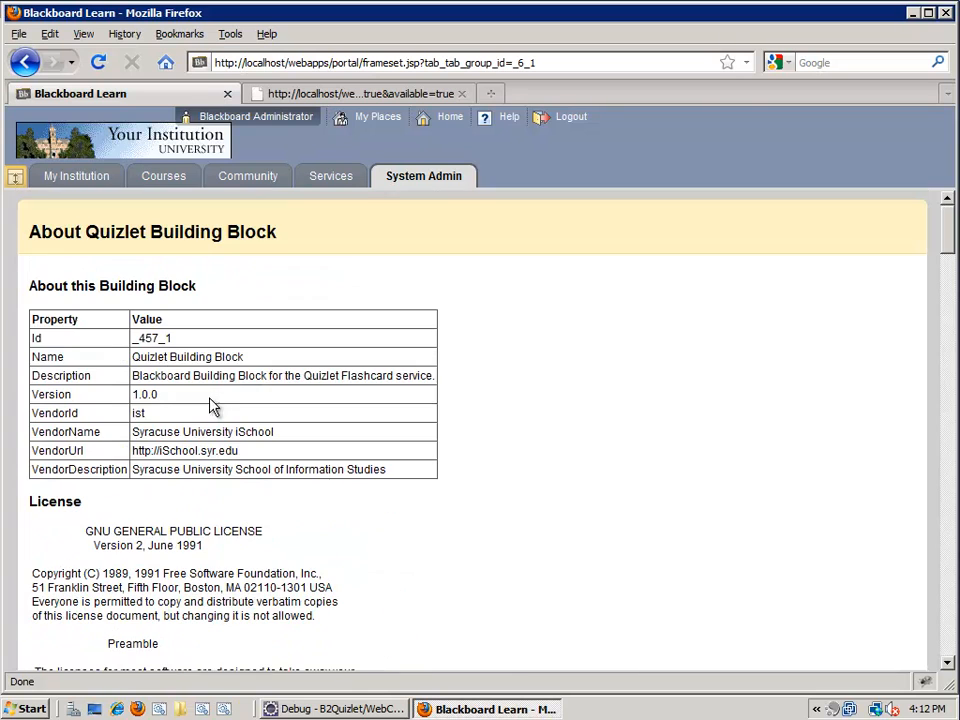
left_click(335, 708)
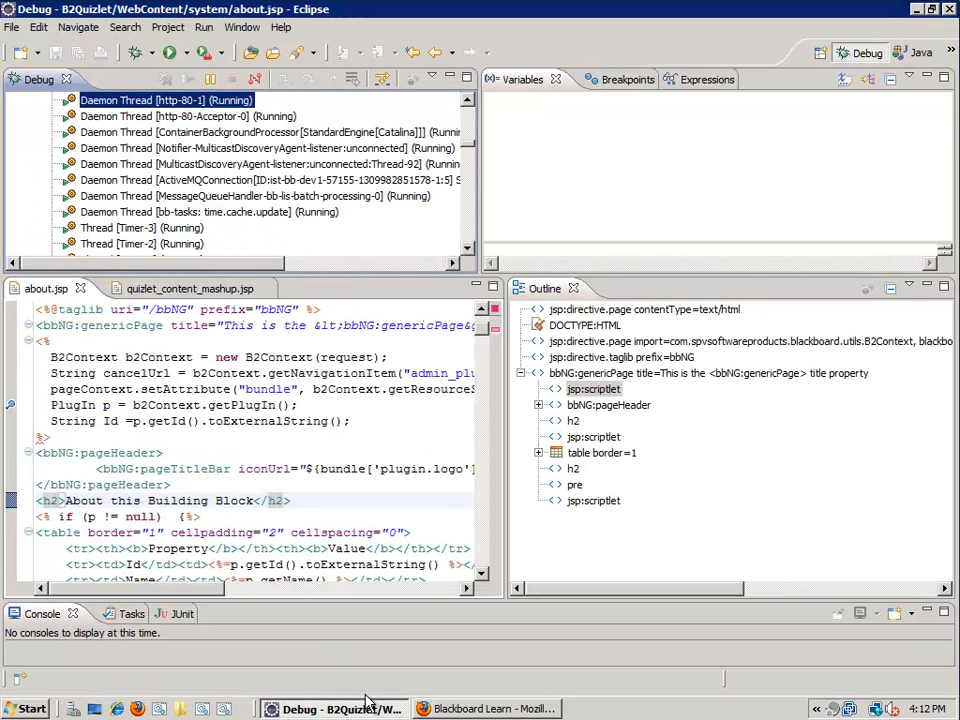
mouse_move(535, 132)
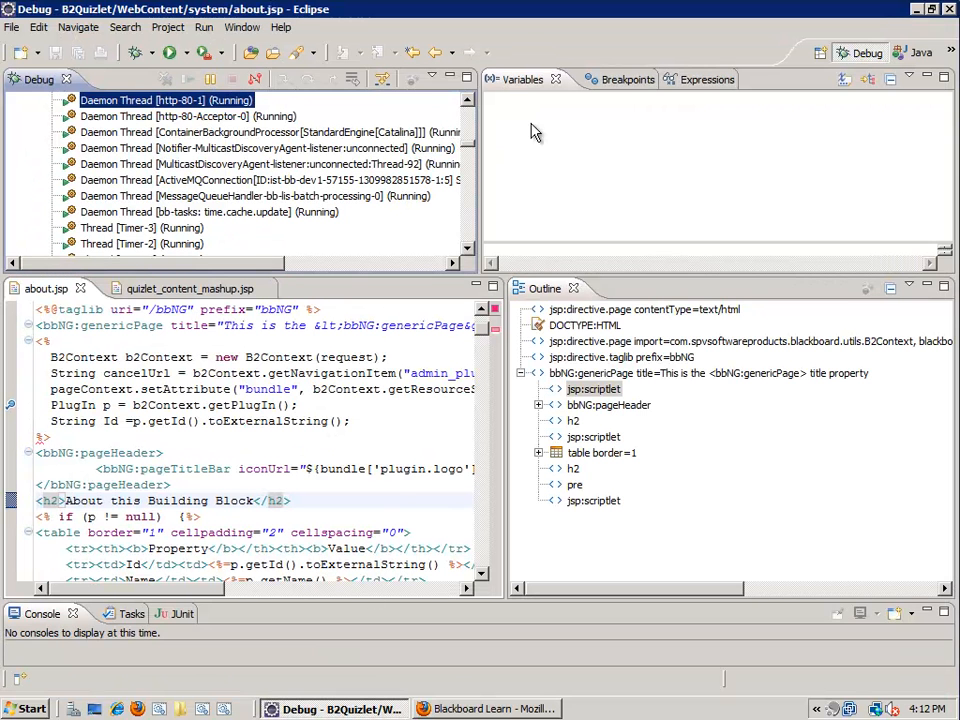
- Open the Expressions view showing addMode, cancelUrl and request.getParameter watches
left_click(594, 79)
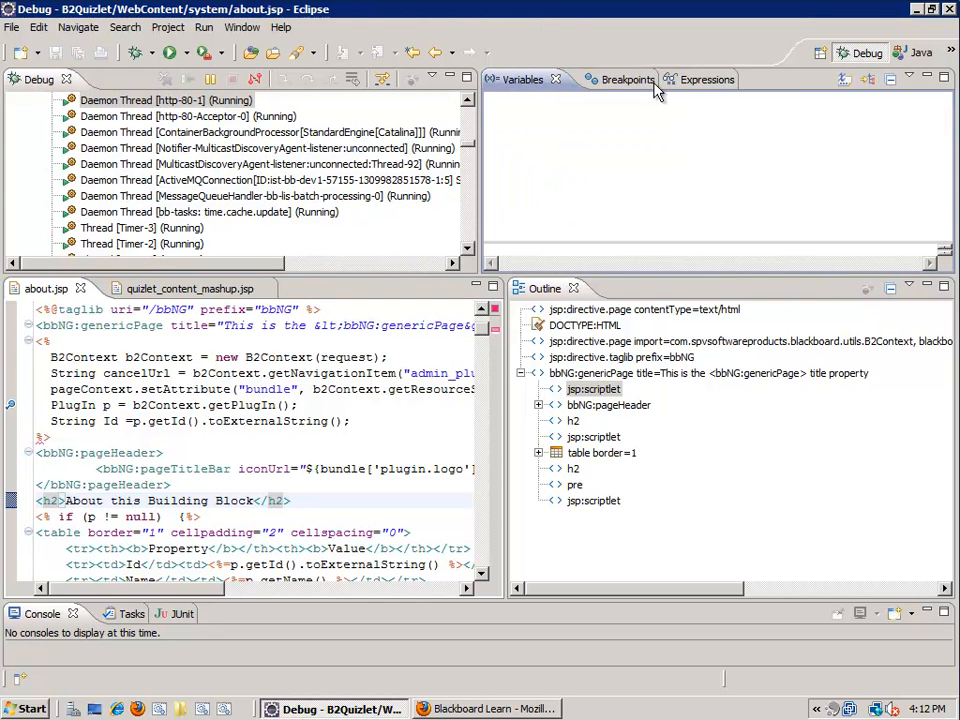
left_click(707, 79)
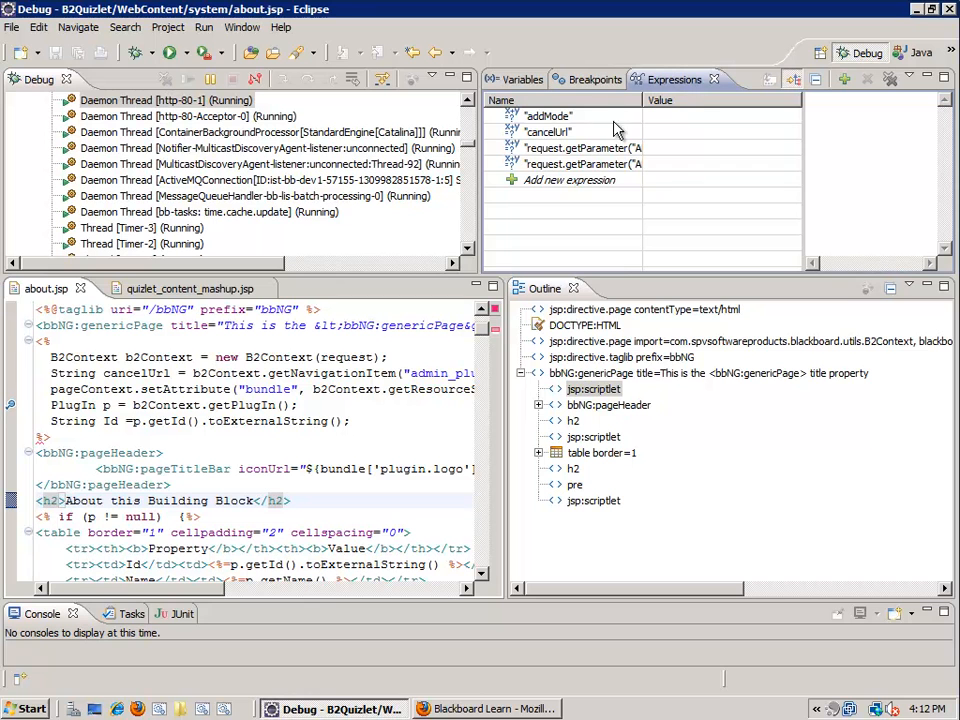
mouse_move(115, 413)
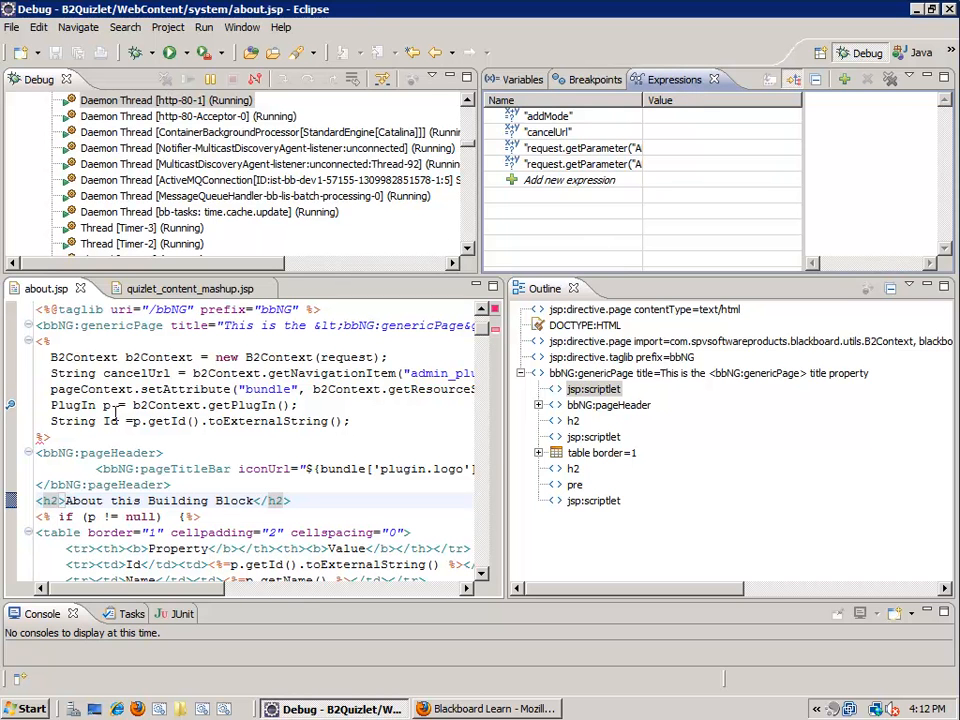